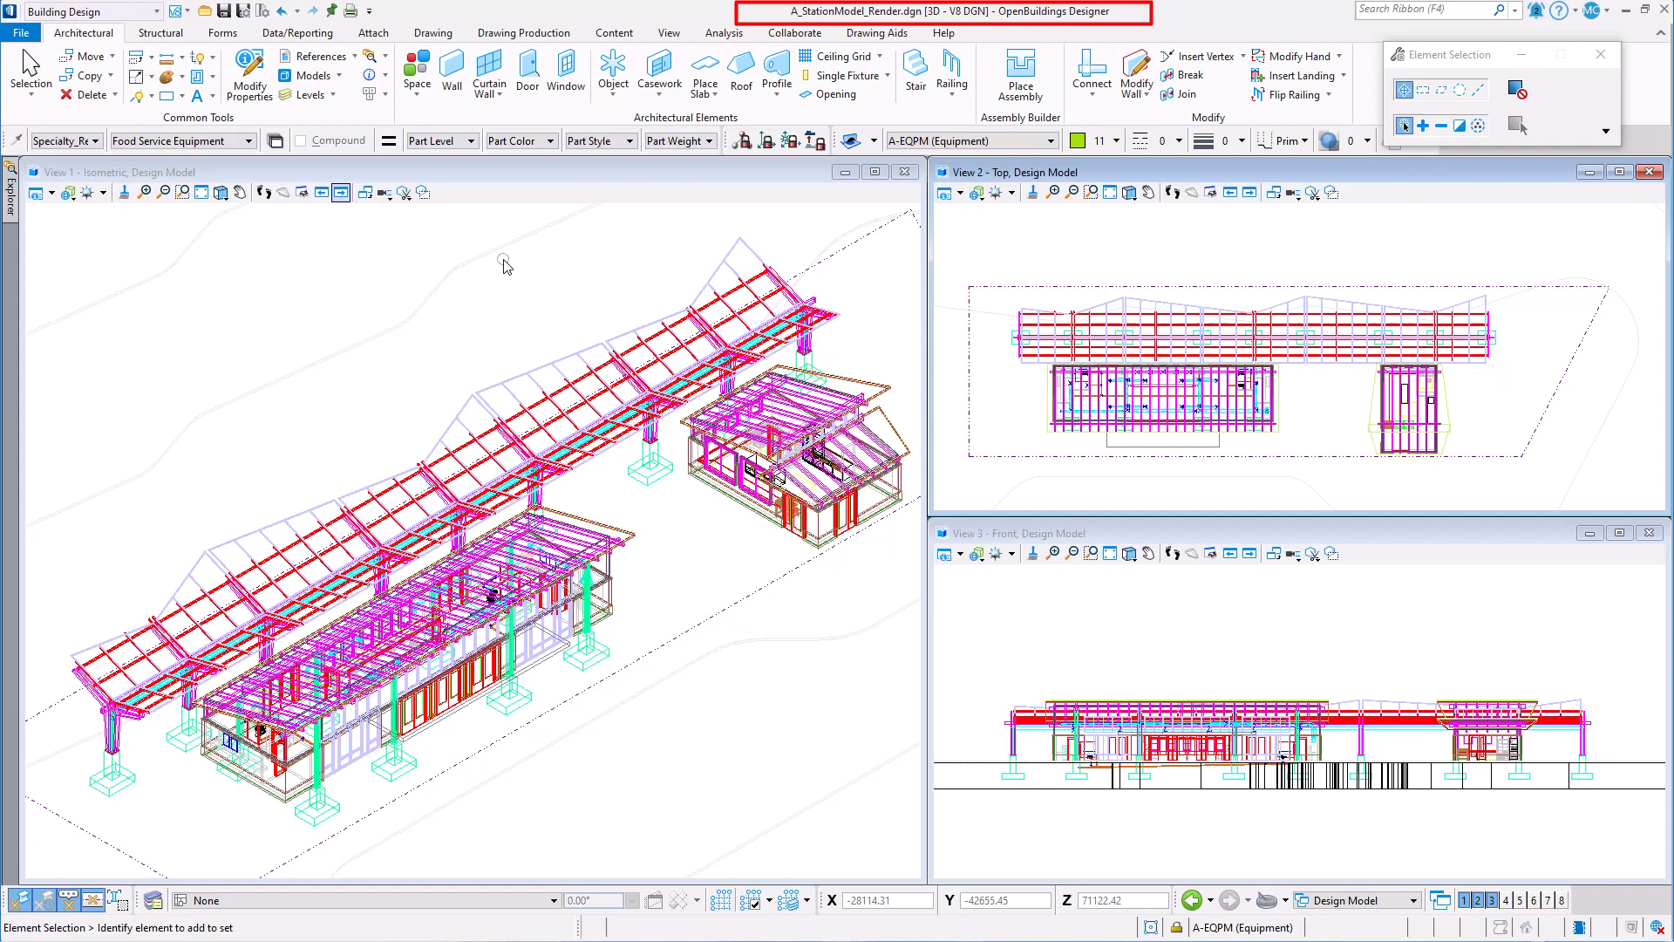
{"action": "mouse_move", "coordinate": [527, 256]}
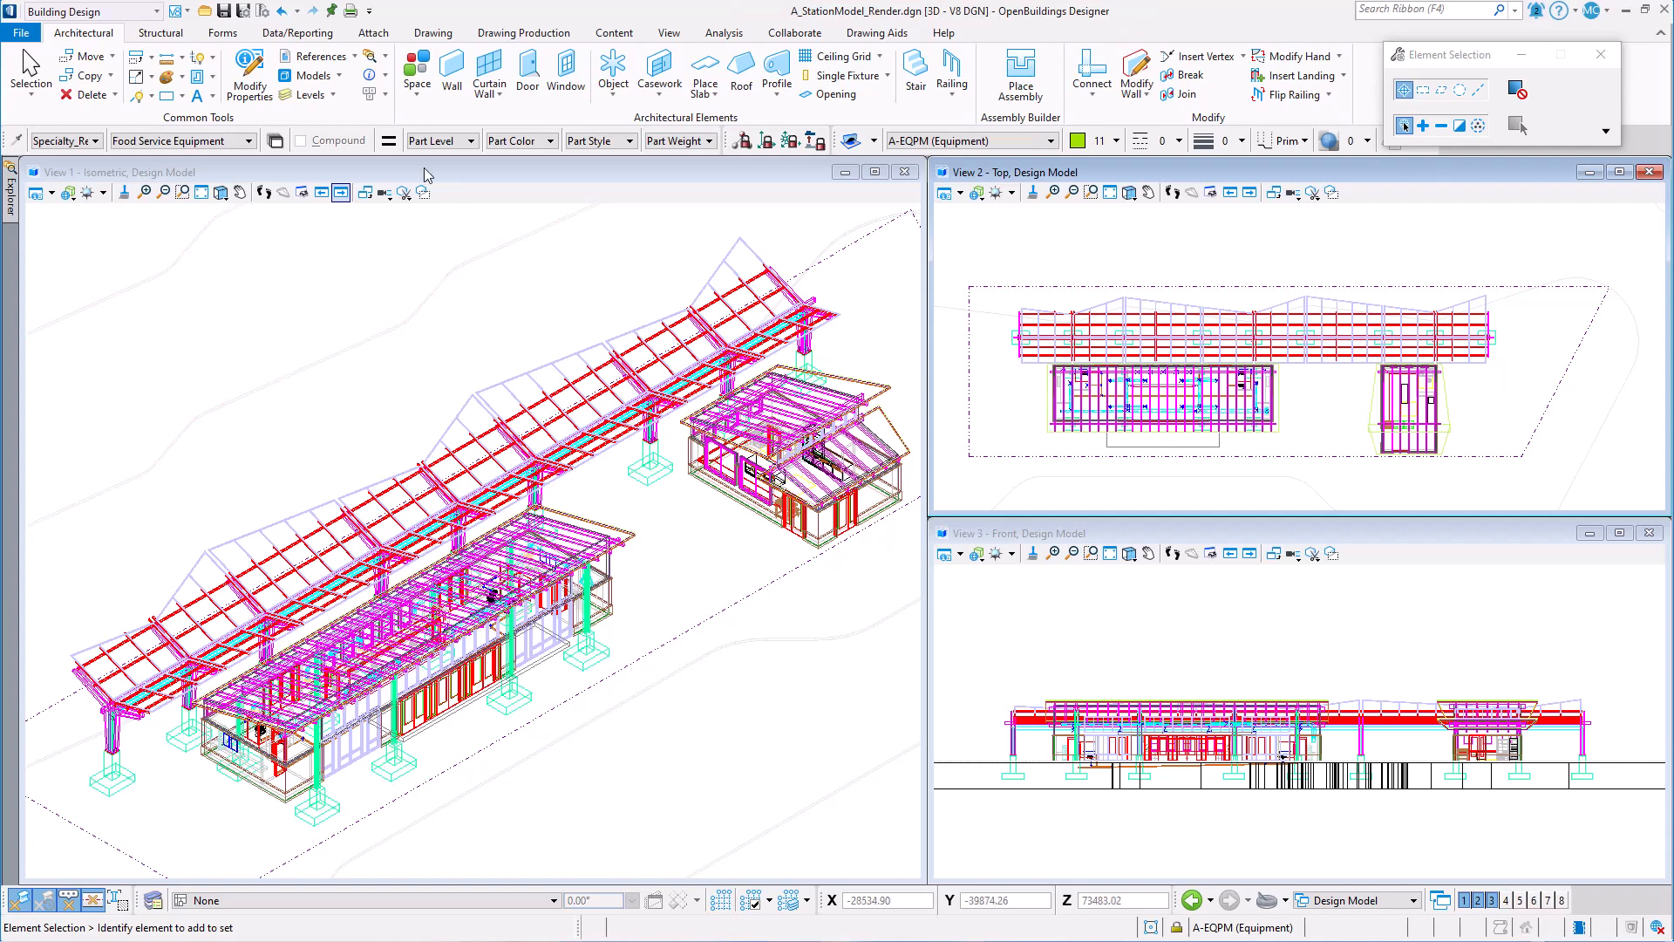
- Apply the HDTV (1280 x 720) aspect to View 1 via View Size
{"action": "left_click", "coordinate": [317, 56]}
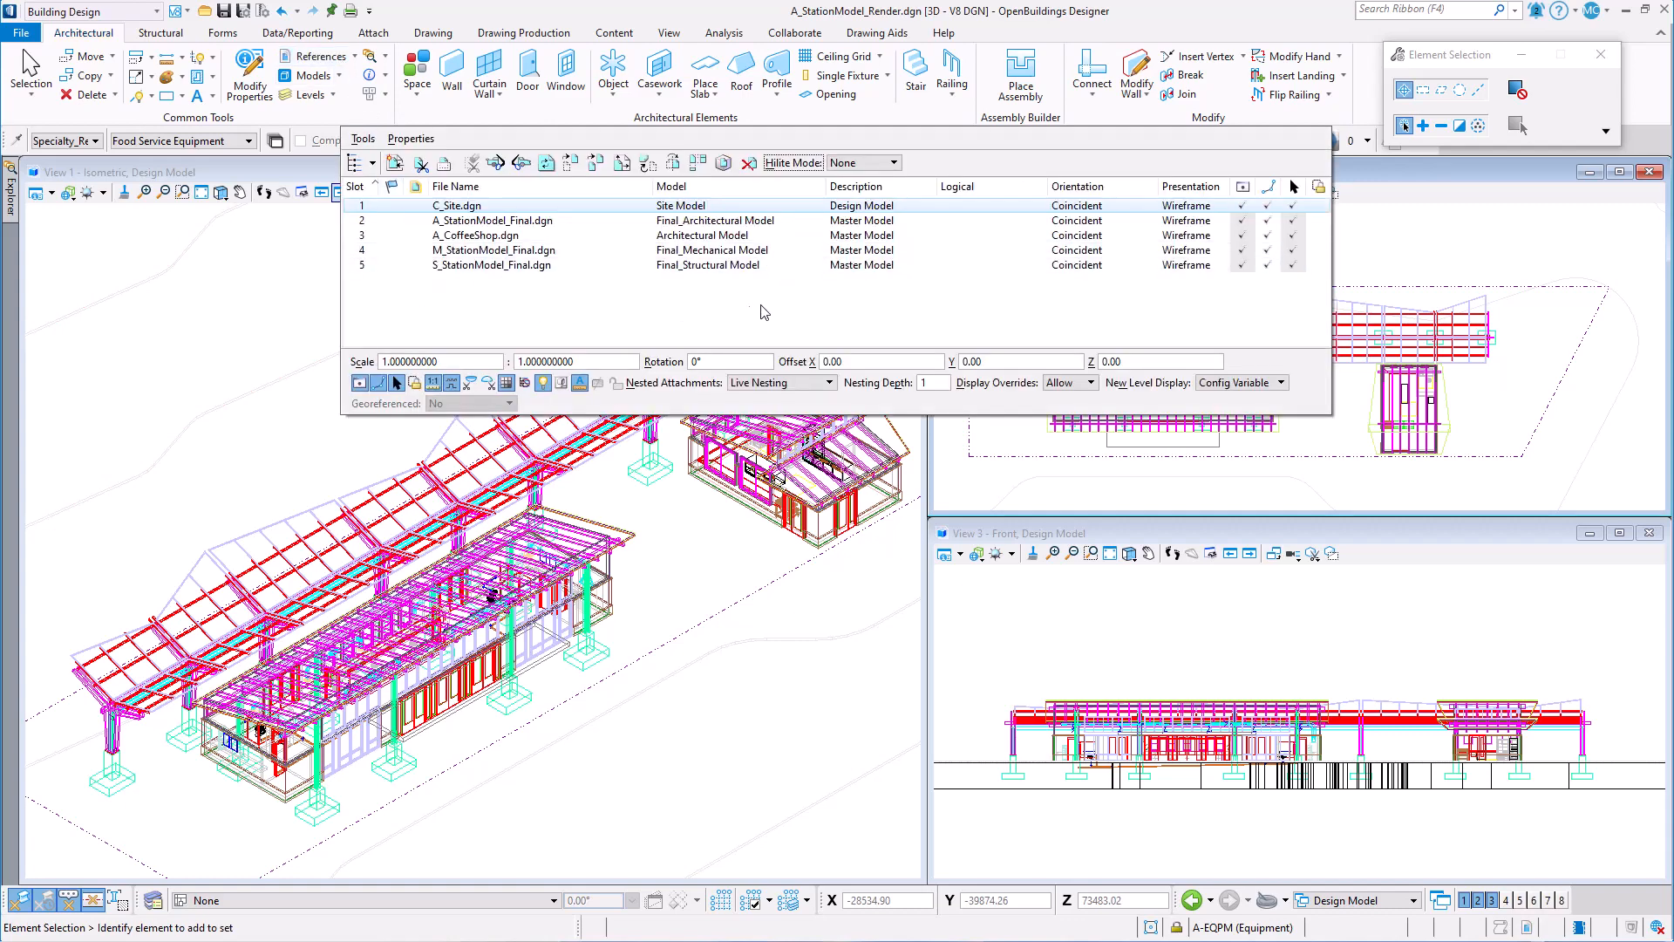
{"action": "mouse_move", "coordinate": [809, 297]}
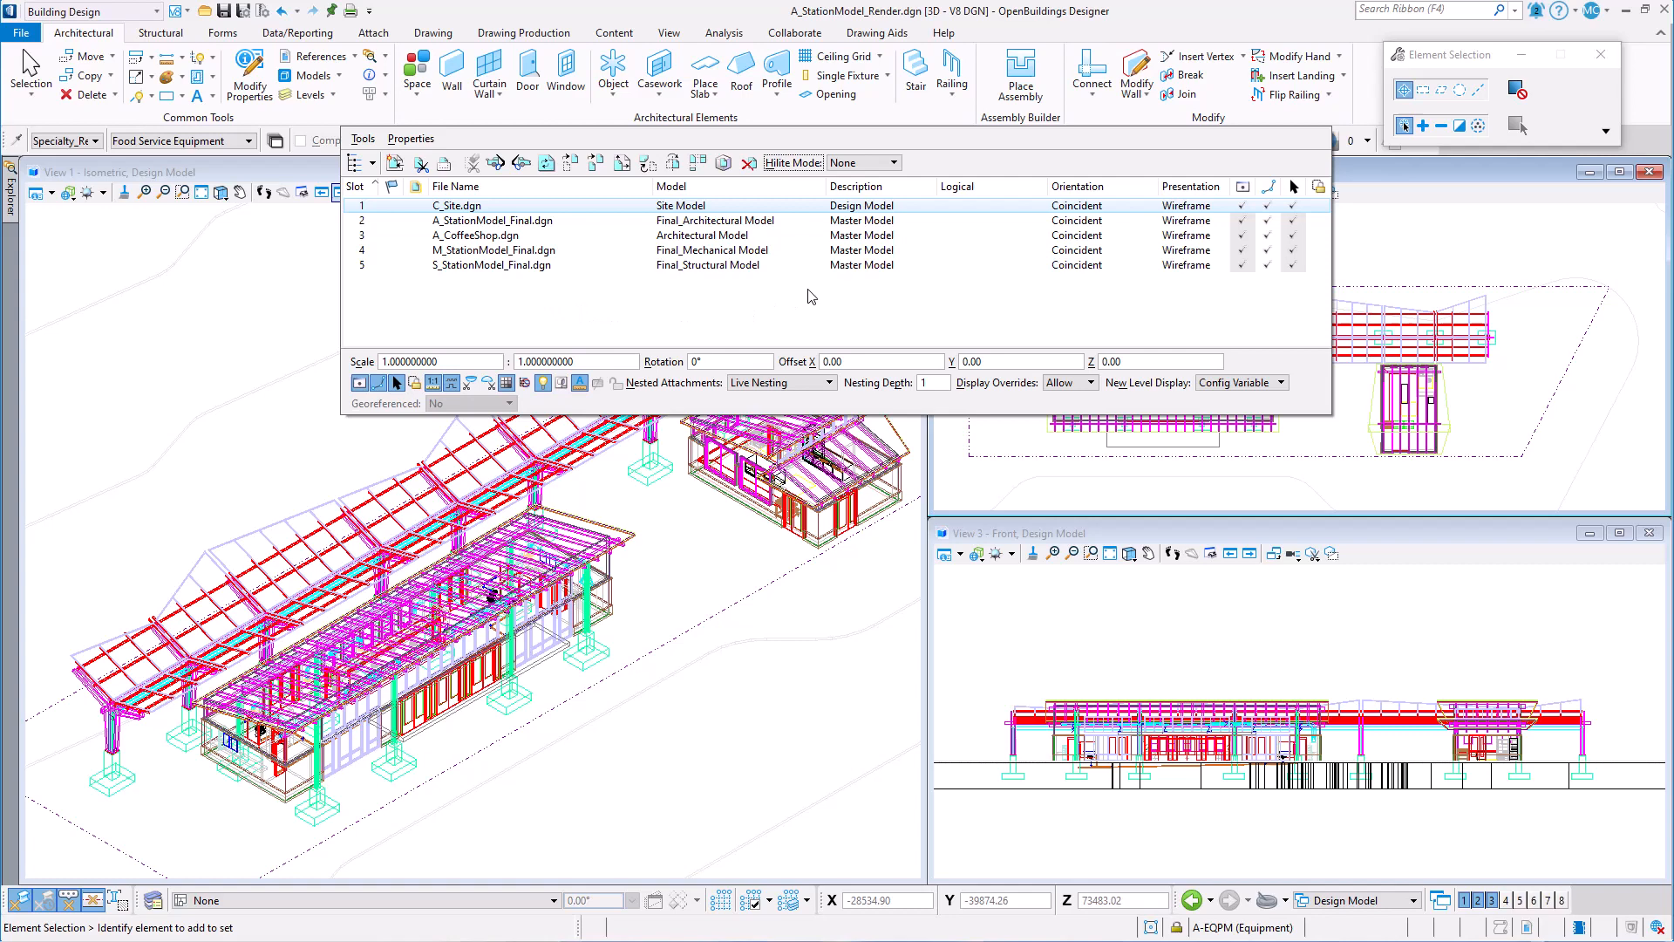
{"action": "mouse_move", "coordinate": [788, 588]}
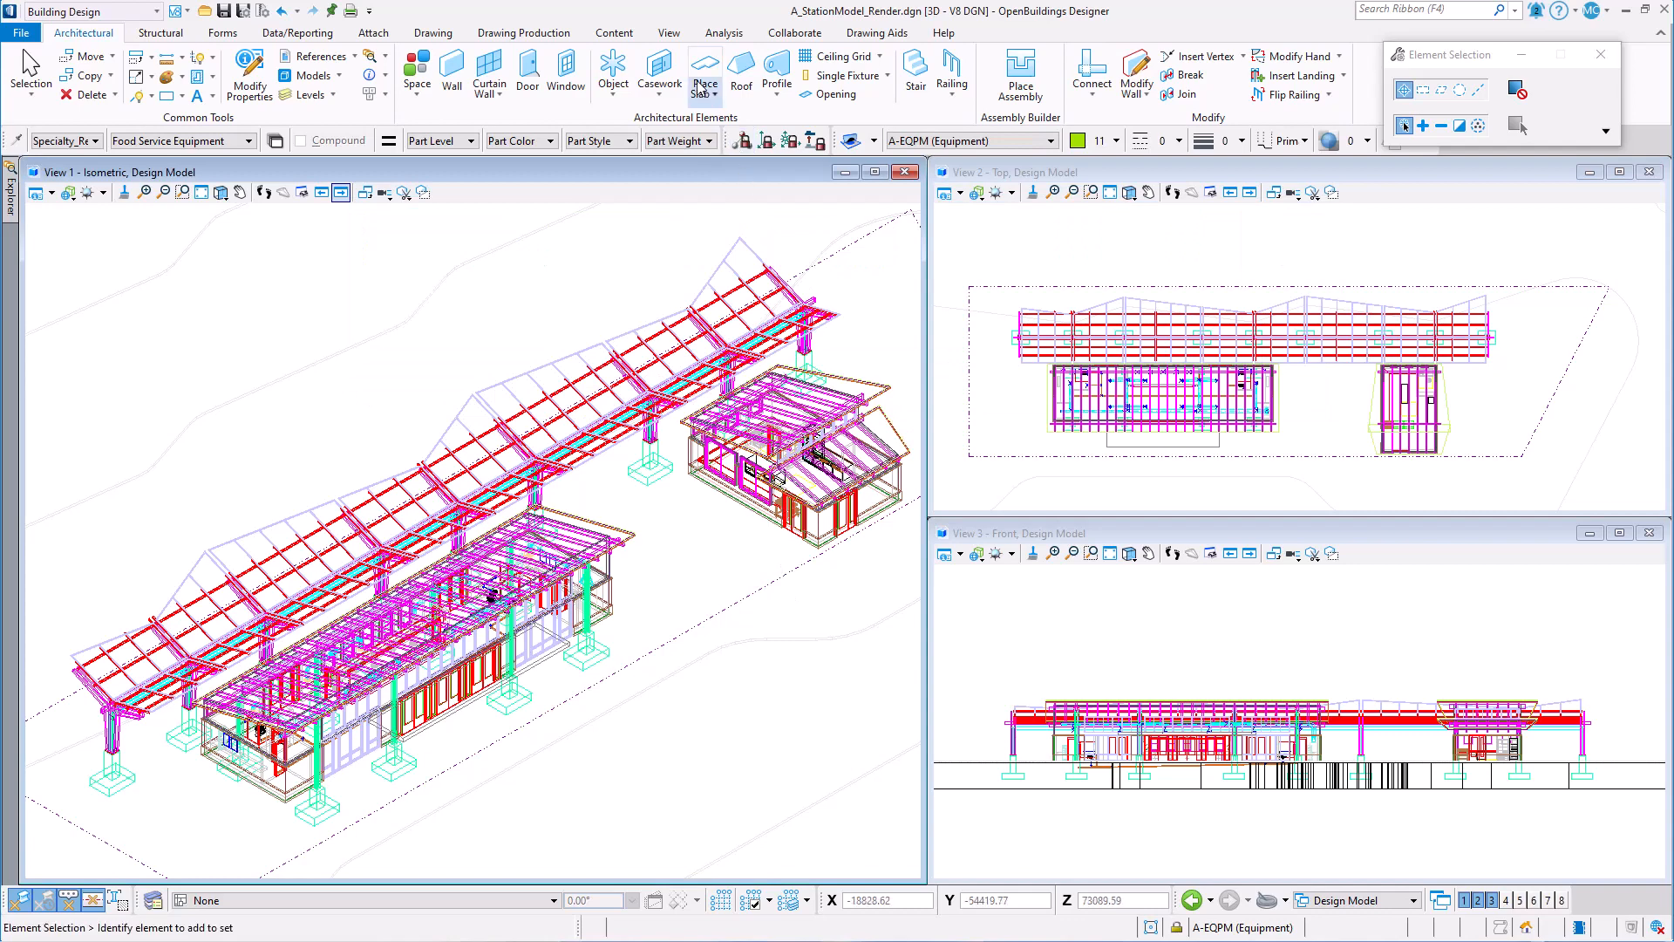
{"action": "left_click", "coordinate": [669, 31]}
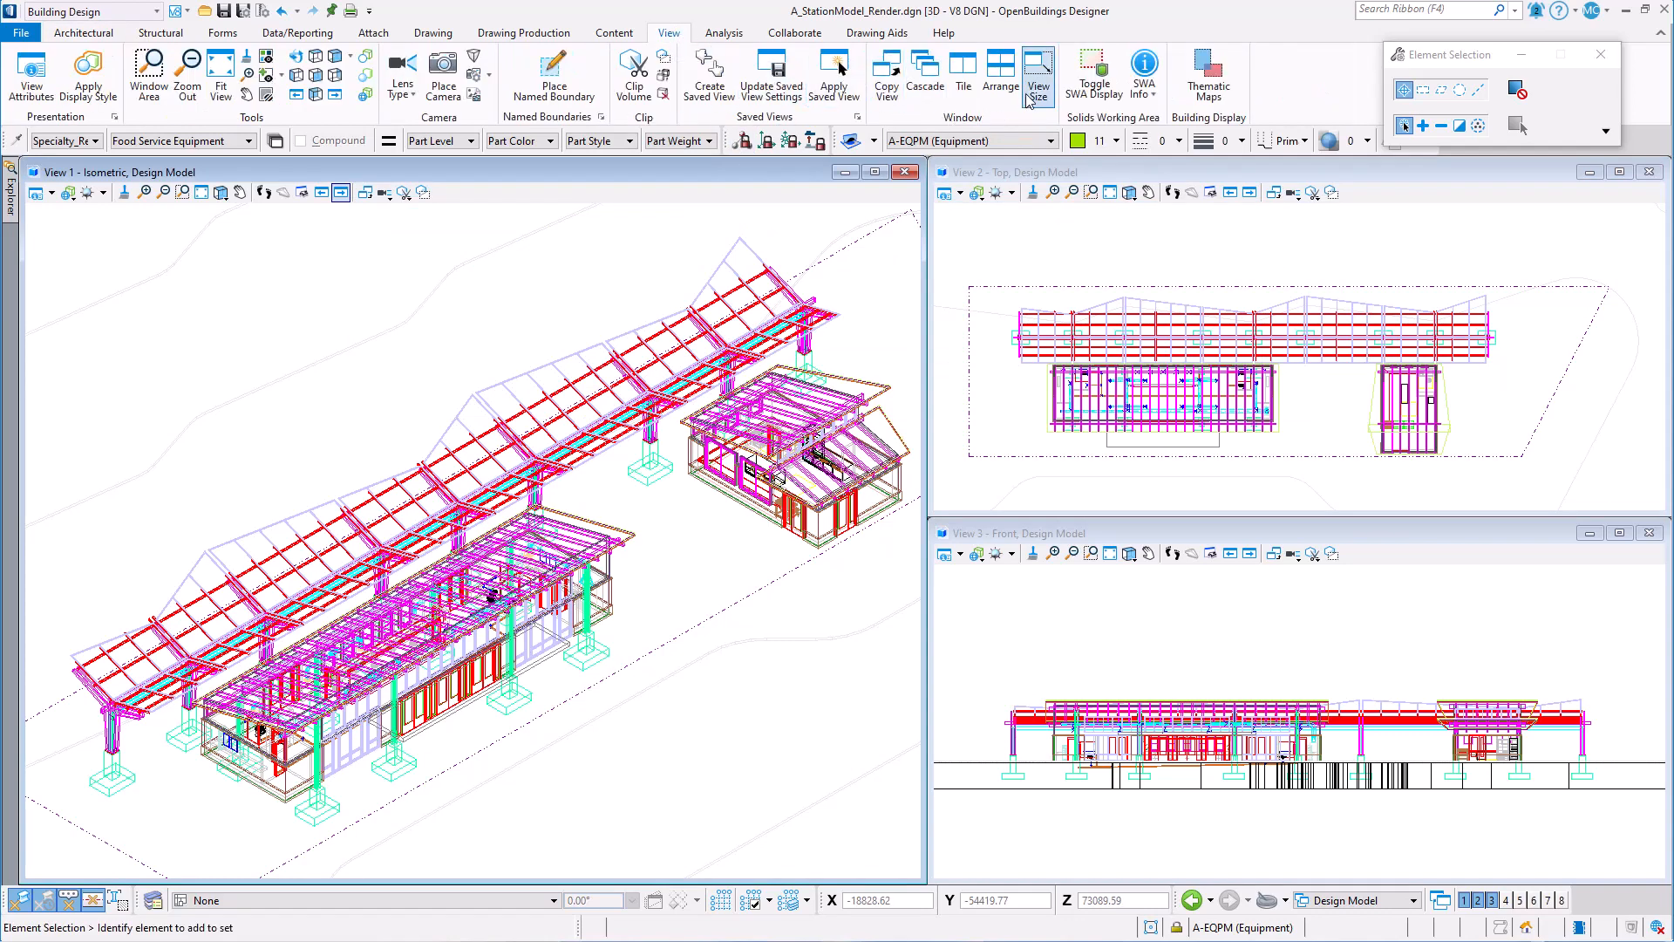
{"action": "mouse_move", "coordinate": [1038, 73]}
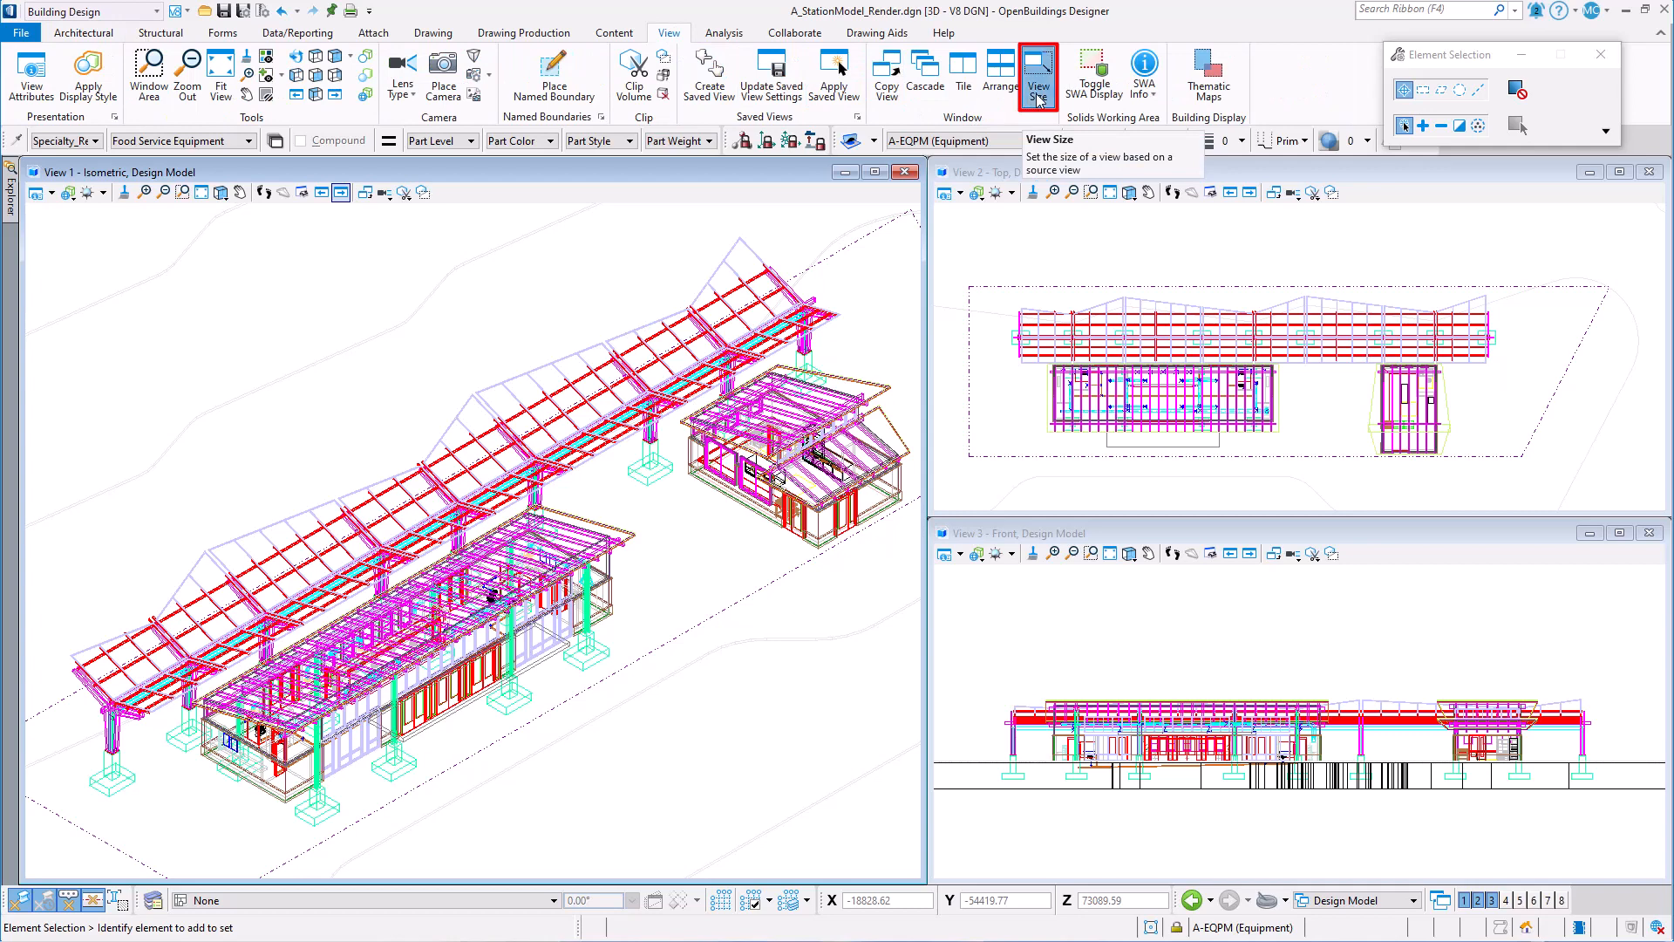
{"action": "left_click", "coordinate": [1037, 74]}
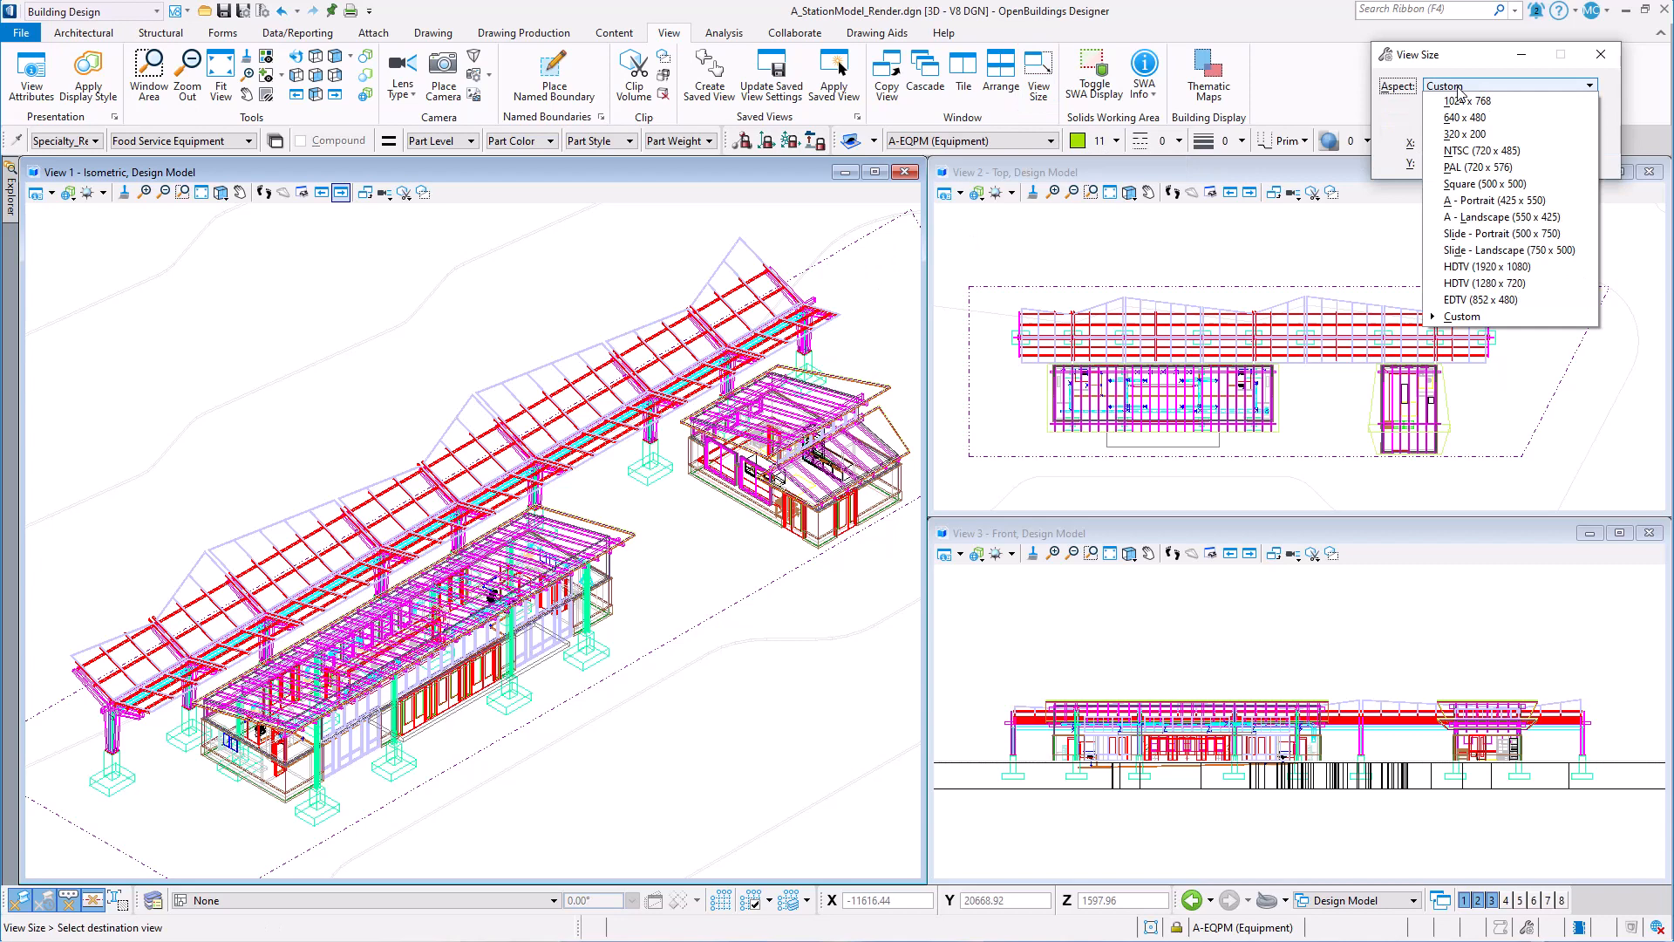
{"action": "mouse_move", "coordinate": [1535, 216]}
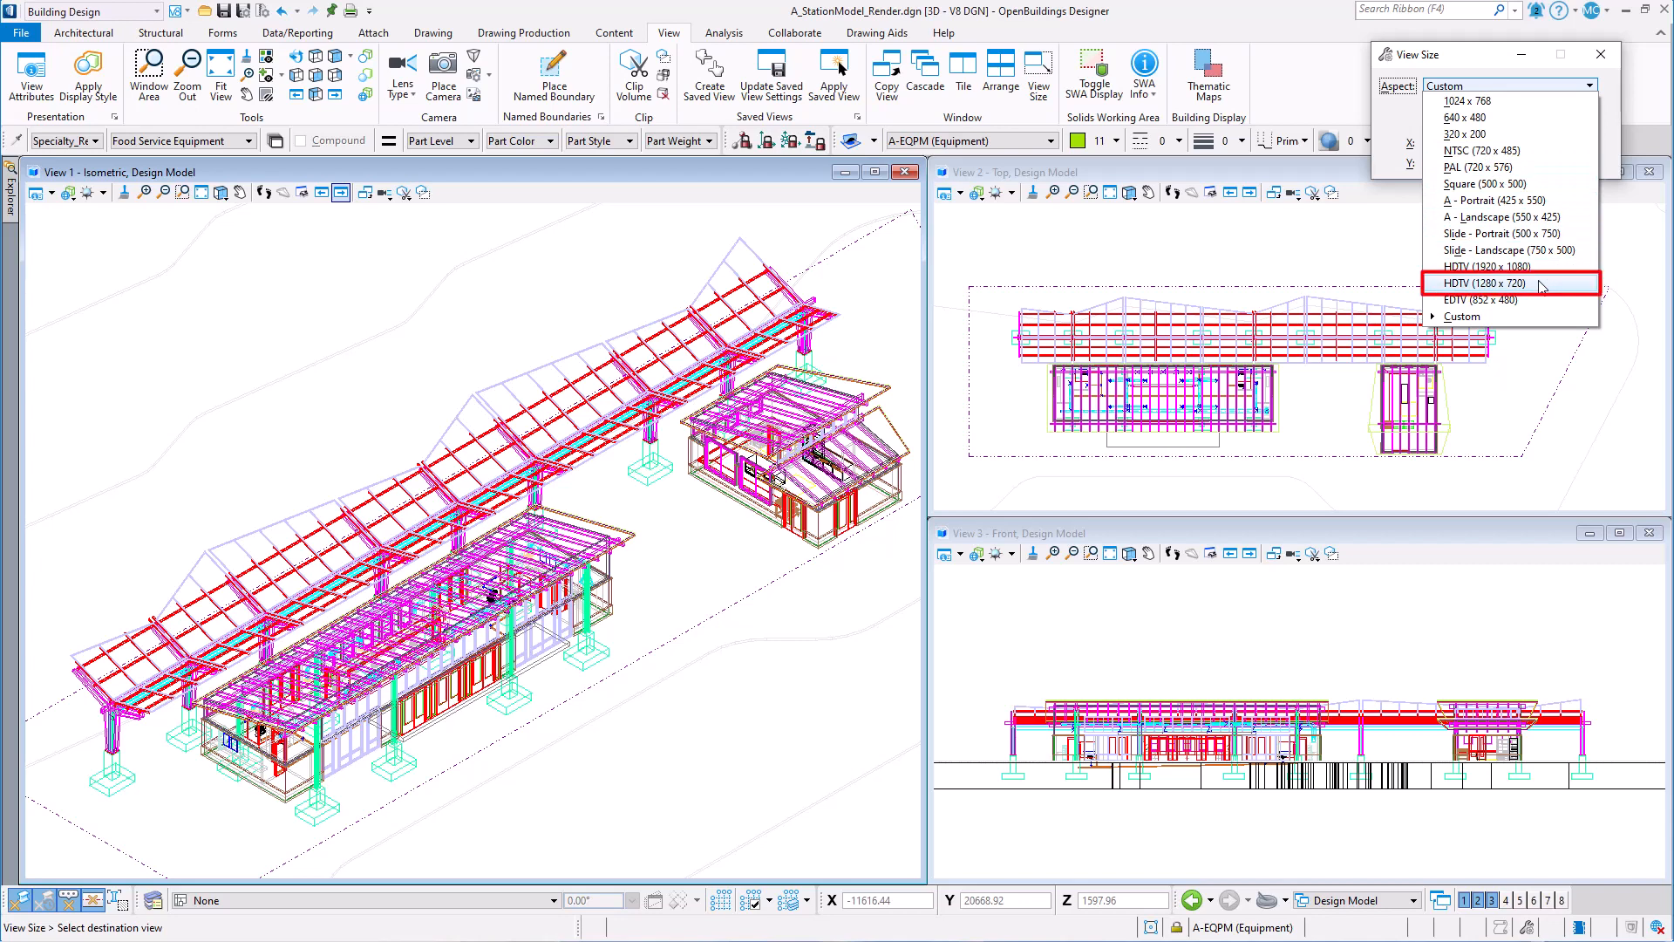
{"action": "left_click", "coordinate": [1505, 282]}
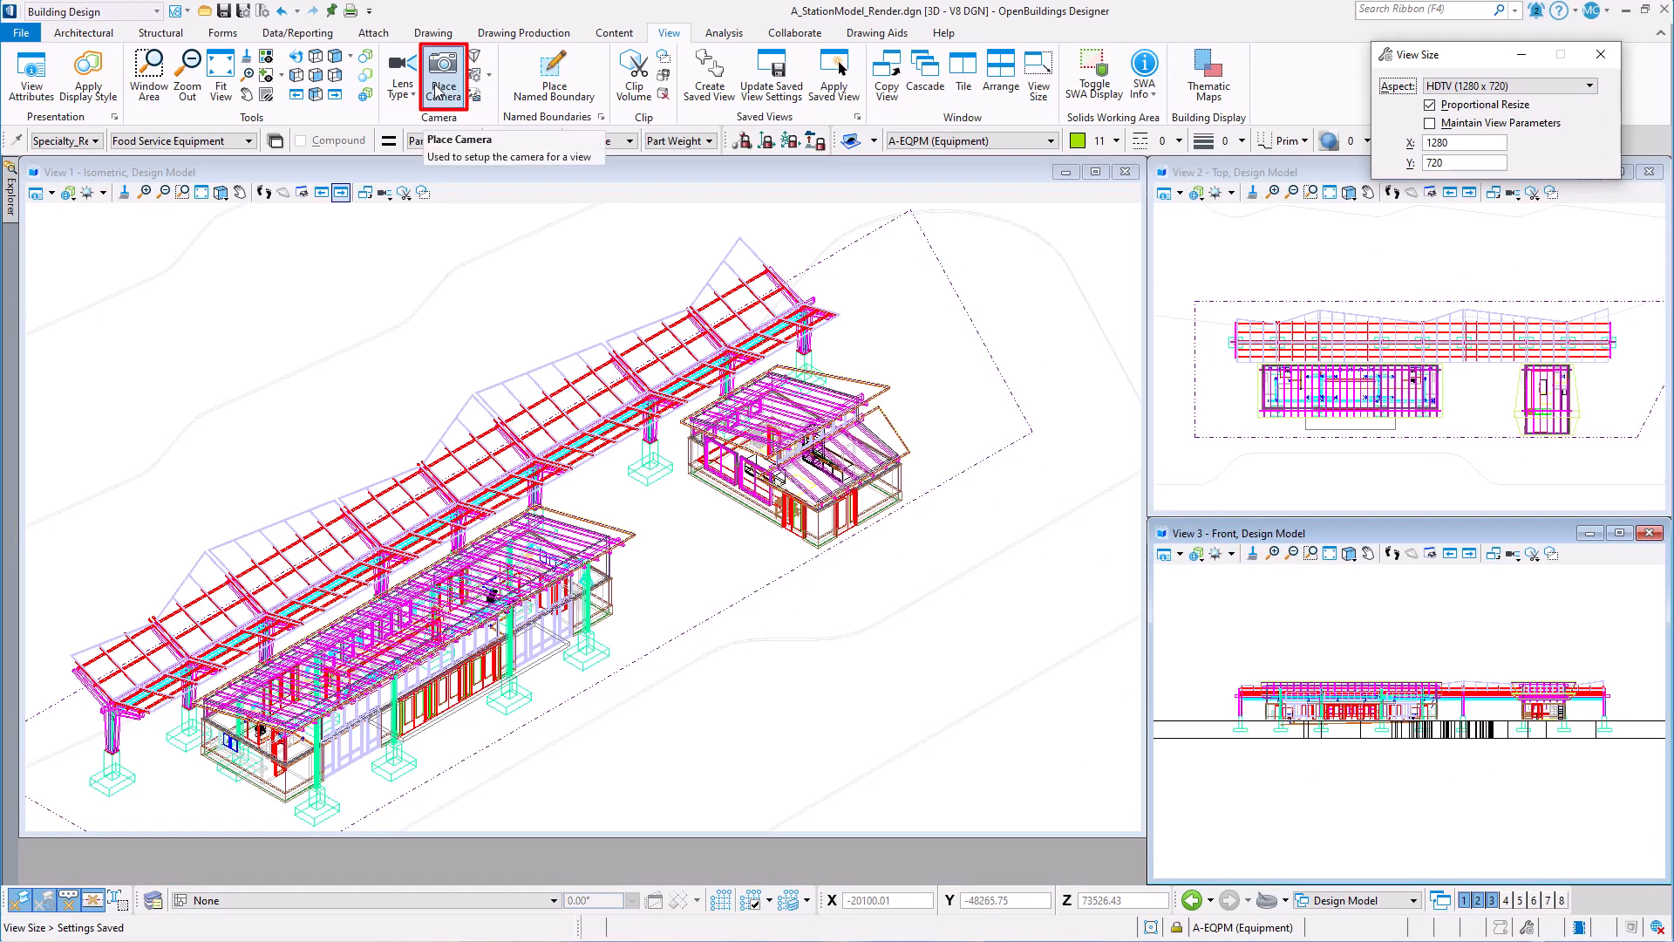
- Place a Normal-lens camera in the plan with camera and target heights of 1700
{"action": "left_click", "coordinate": [443, 68]}
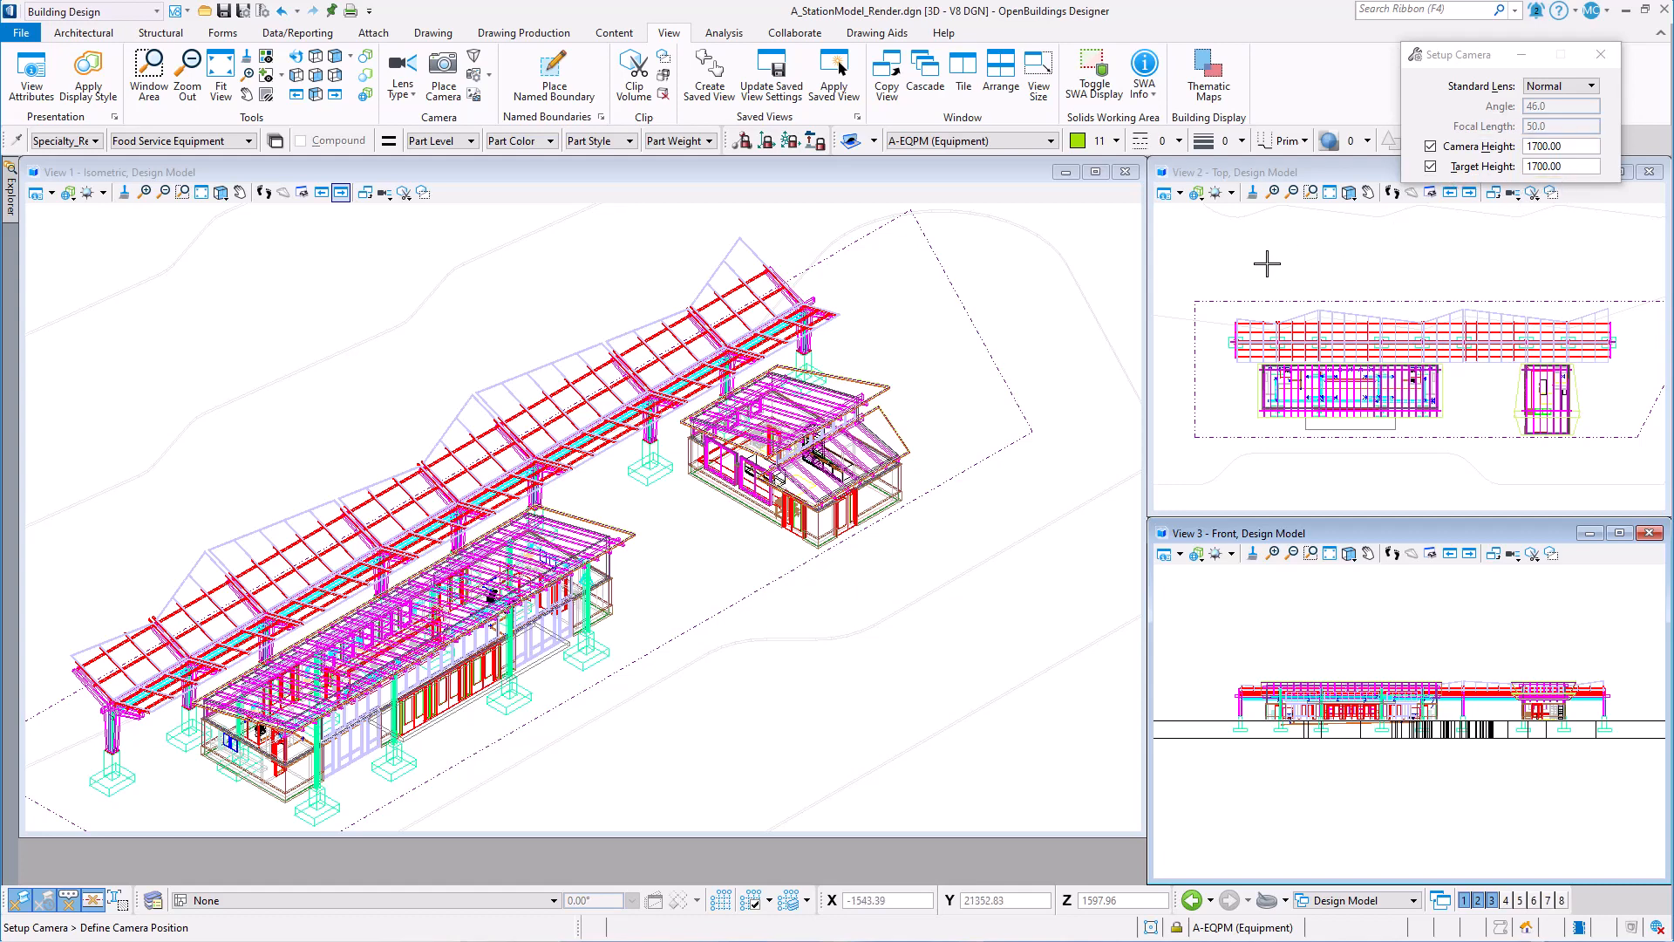
{"action": "mouse_move", "coordinate": [1269, 289]}
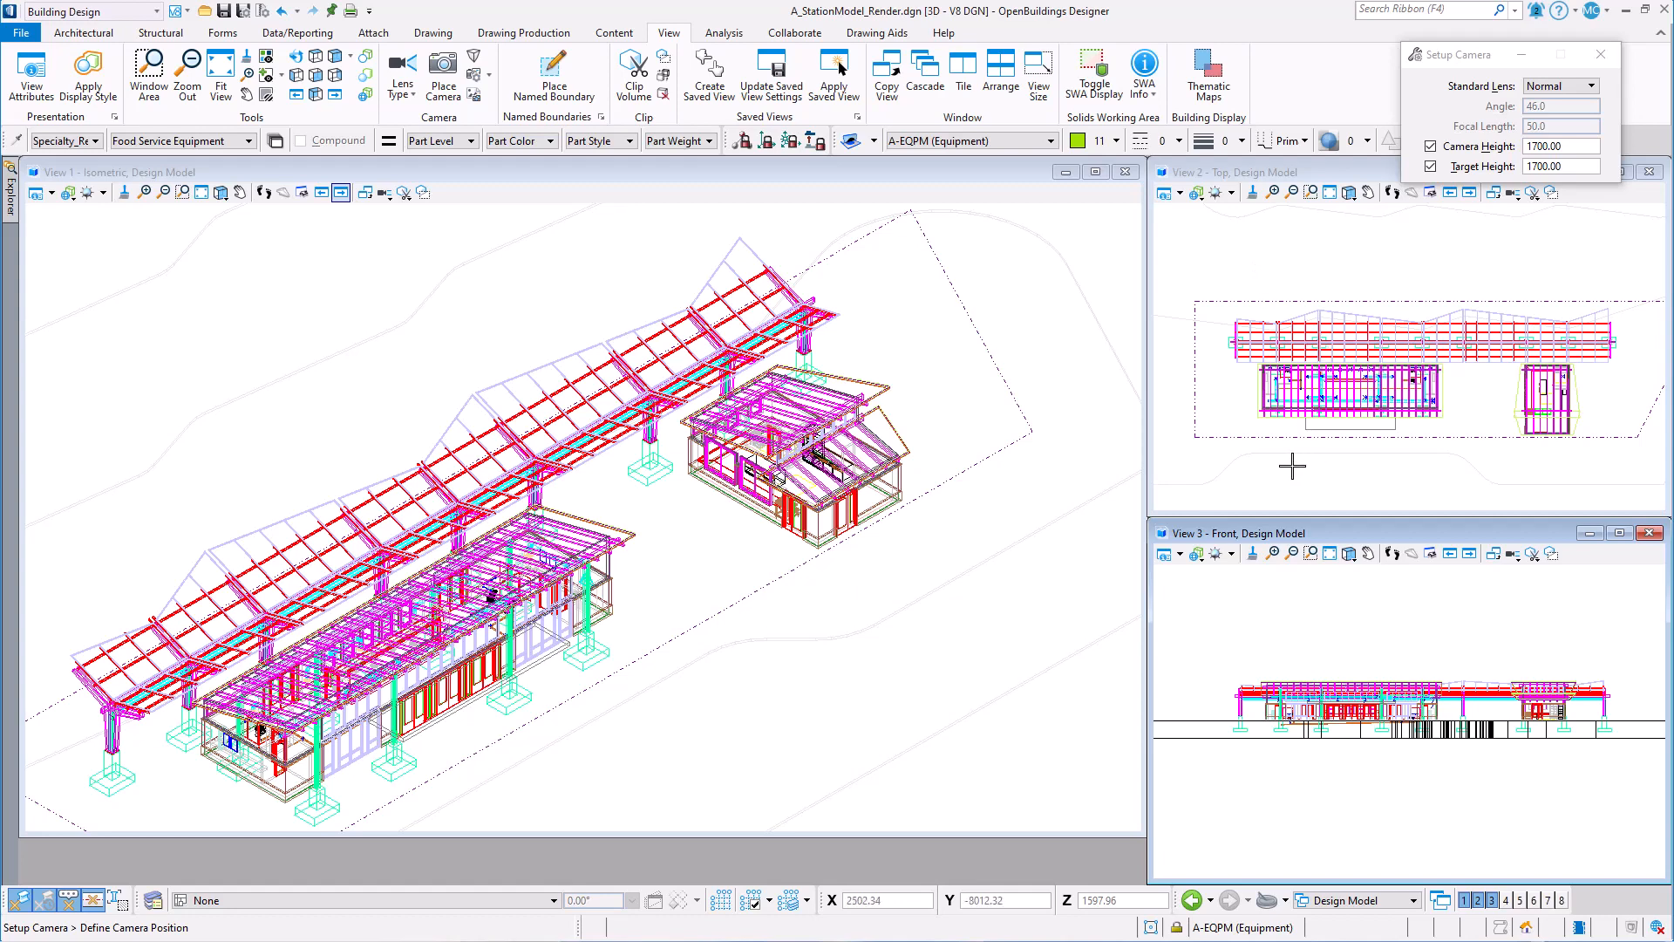
{"action": "left_click", "coordinate": [1299, 467]}
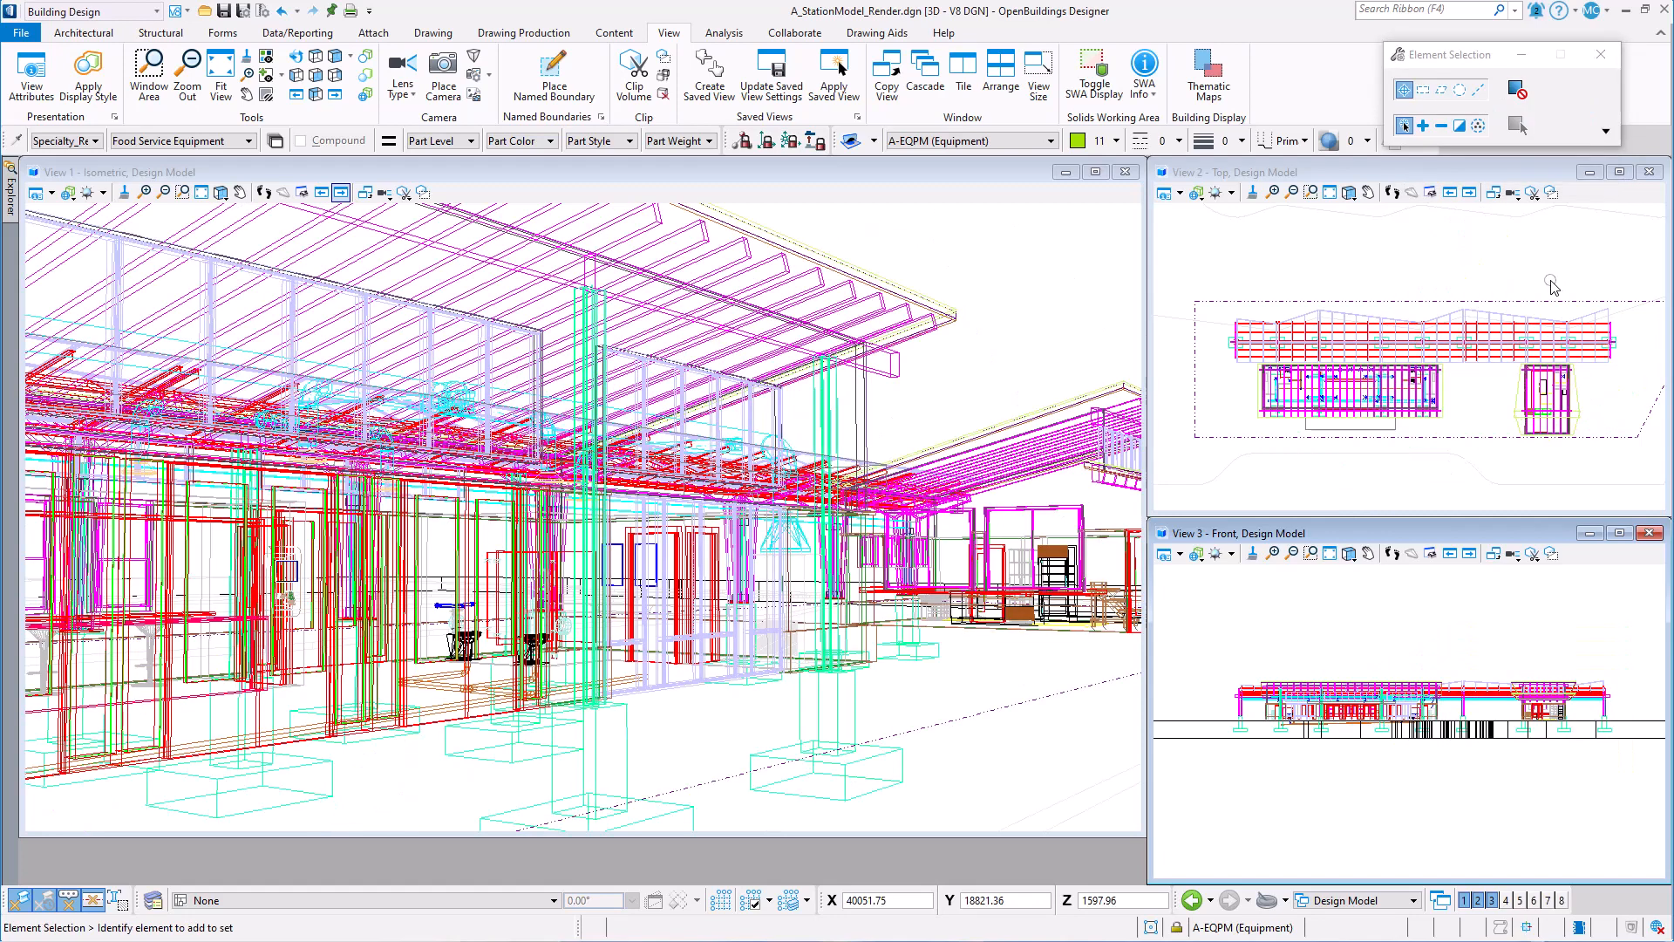
{"action": "mouse_move", "coordinate": [66, 192]}
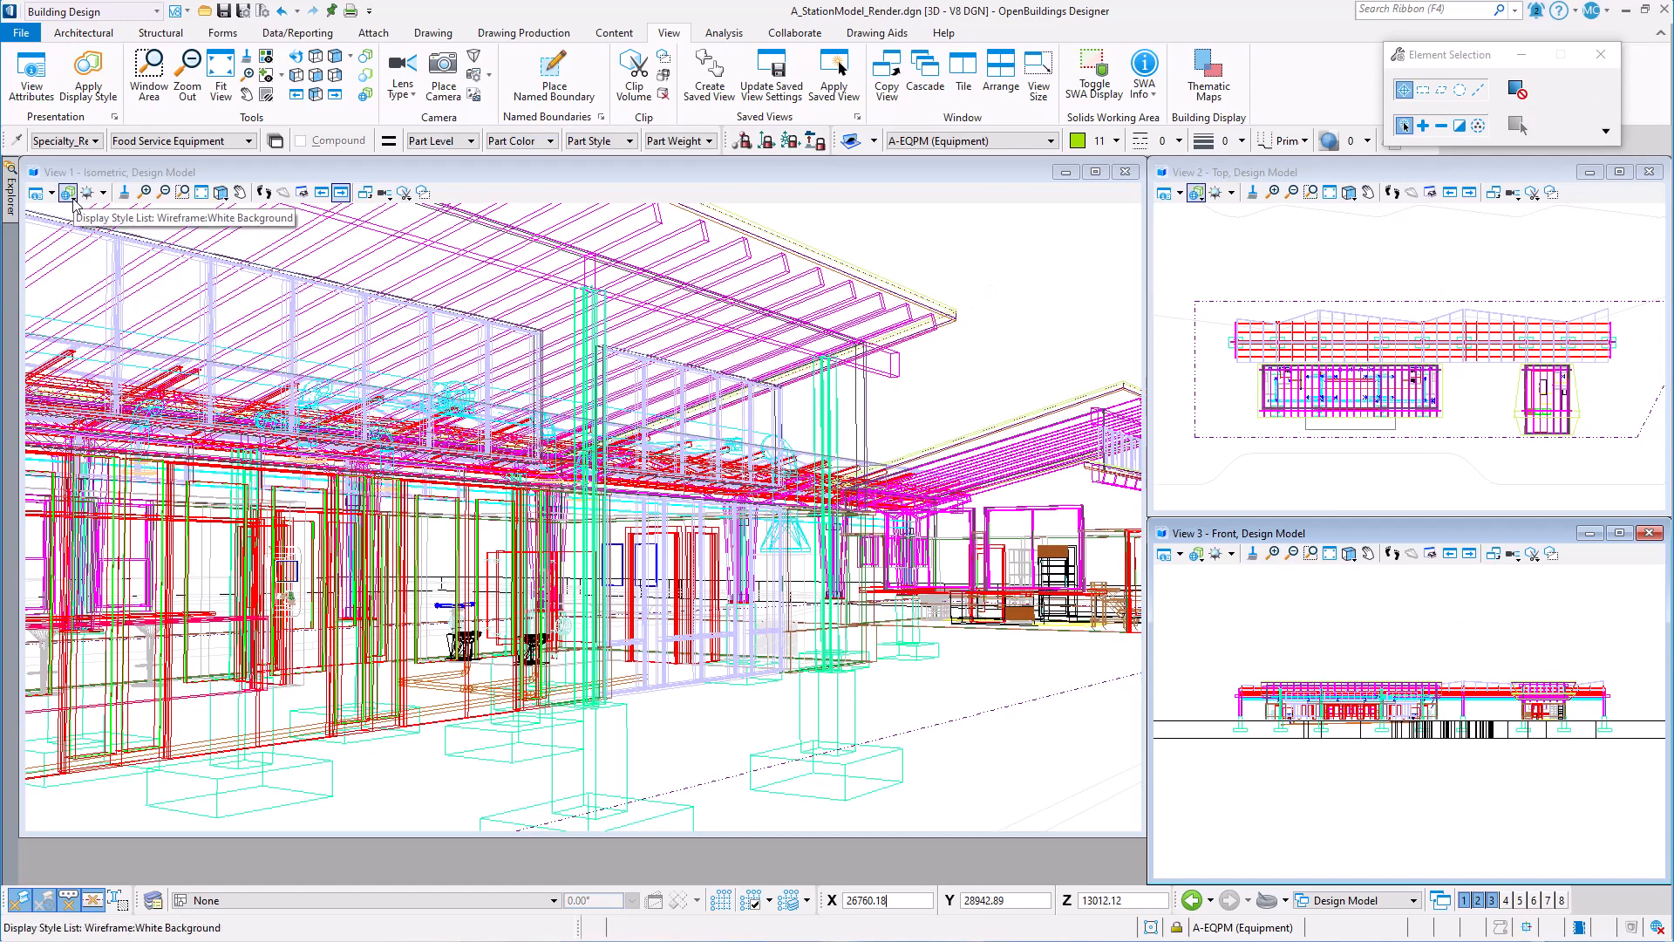
- Switch View 1's display style to Smooth > Modeling
{"action": "left_click", "coordinate": [94, 191]}
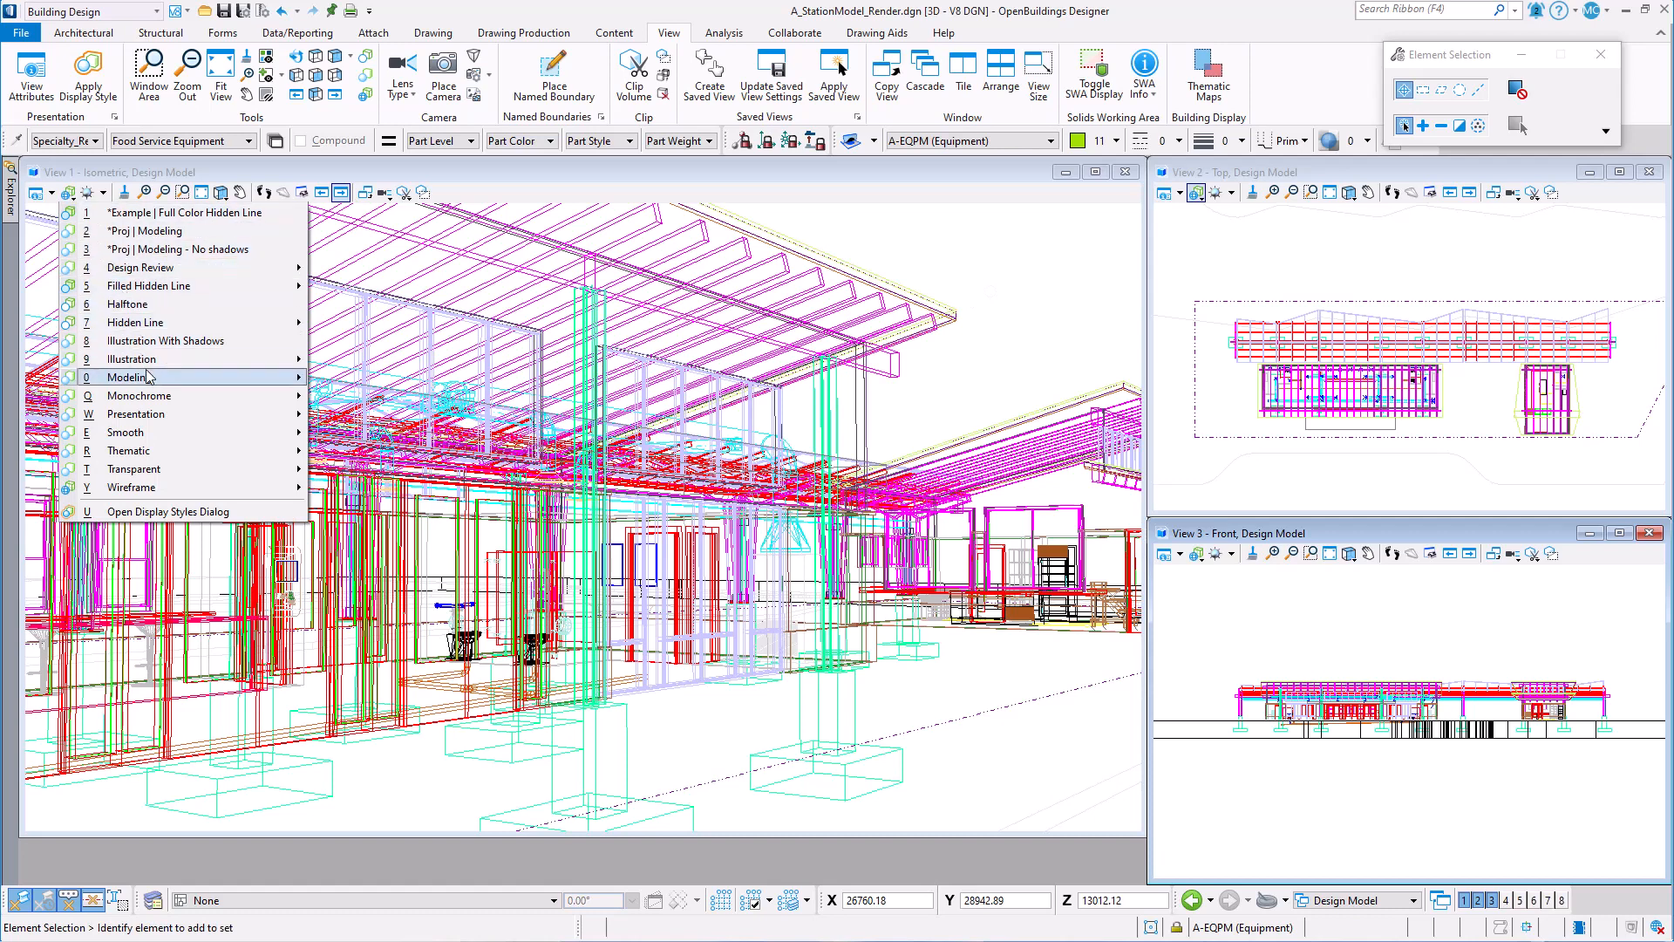
{"action": "left_click", "coordinate": [125, 377]}
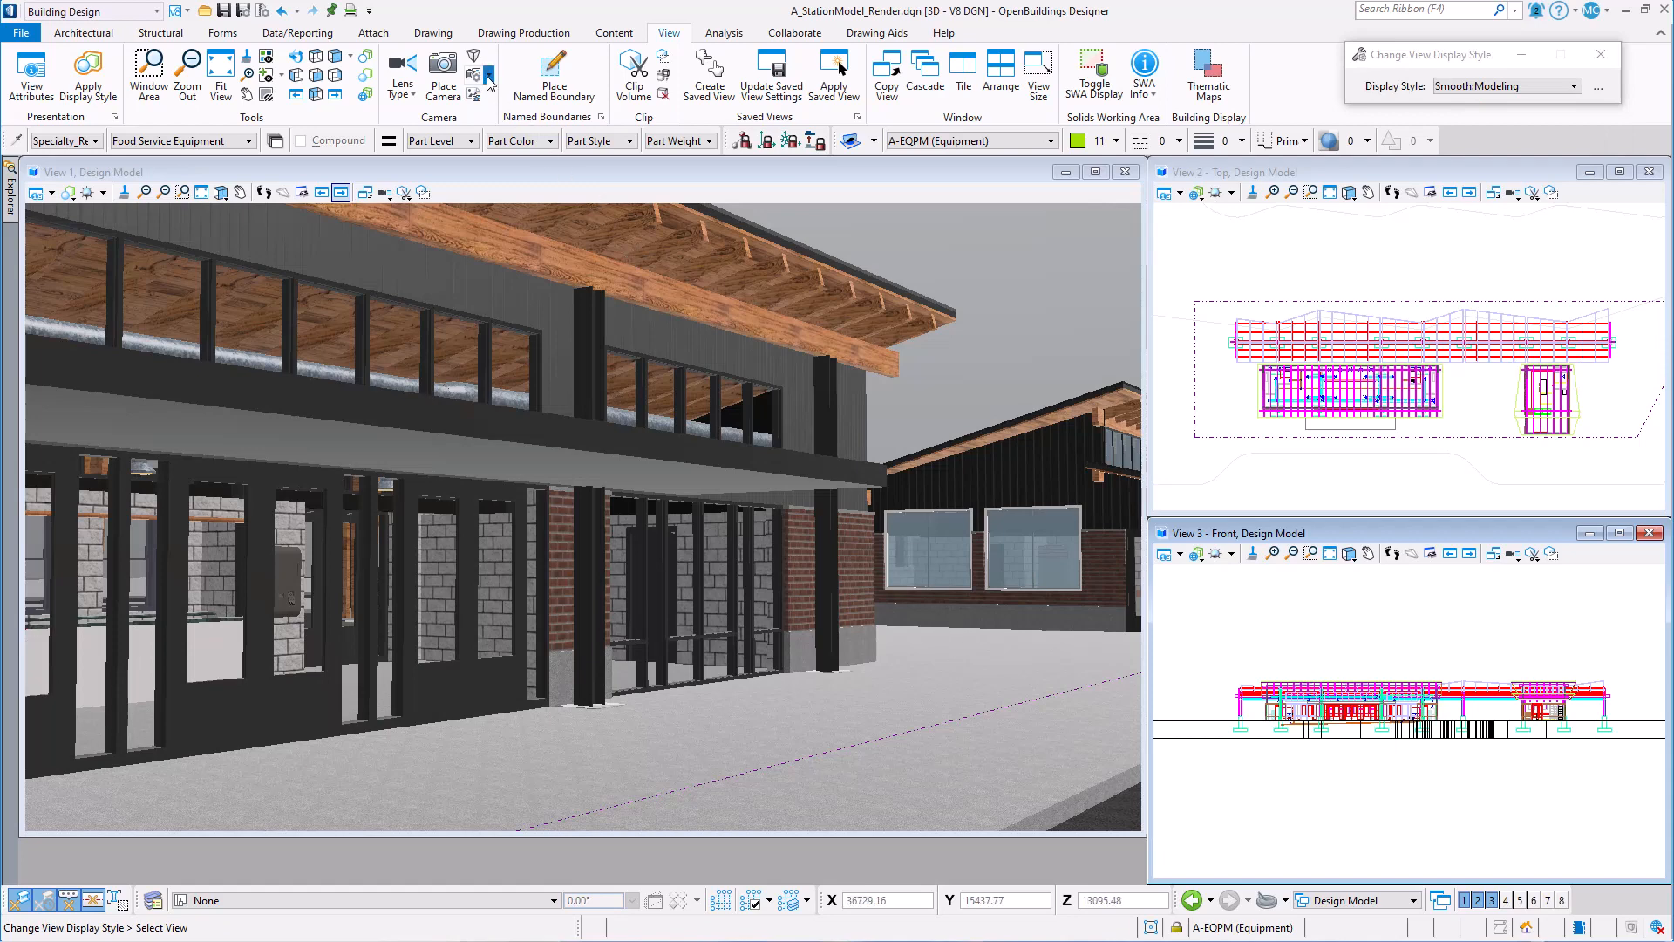
{"action": "left_click", "coordinate": [485, 74]}
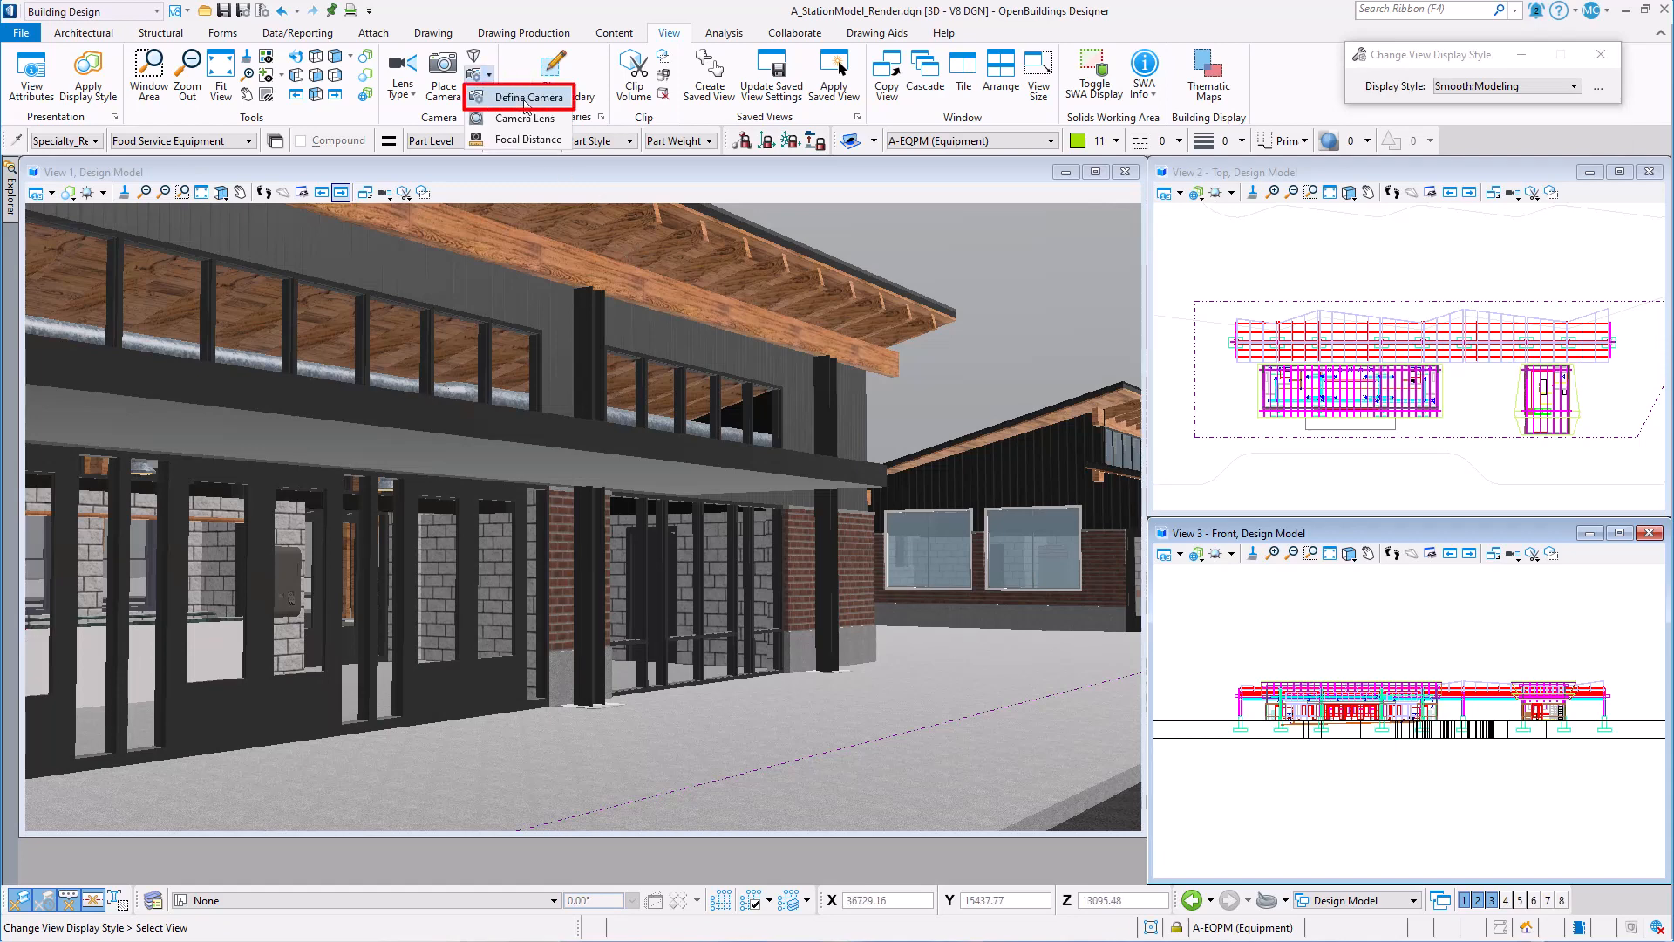
- In Define Camera, set the reference point to Eye and projection to Two Point
{"action": "left_click", "coordinate": [528, 97]}
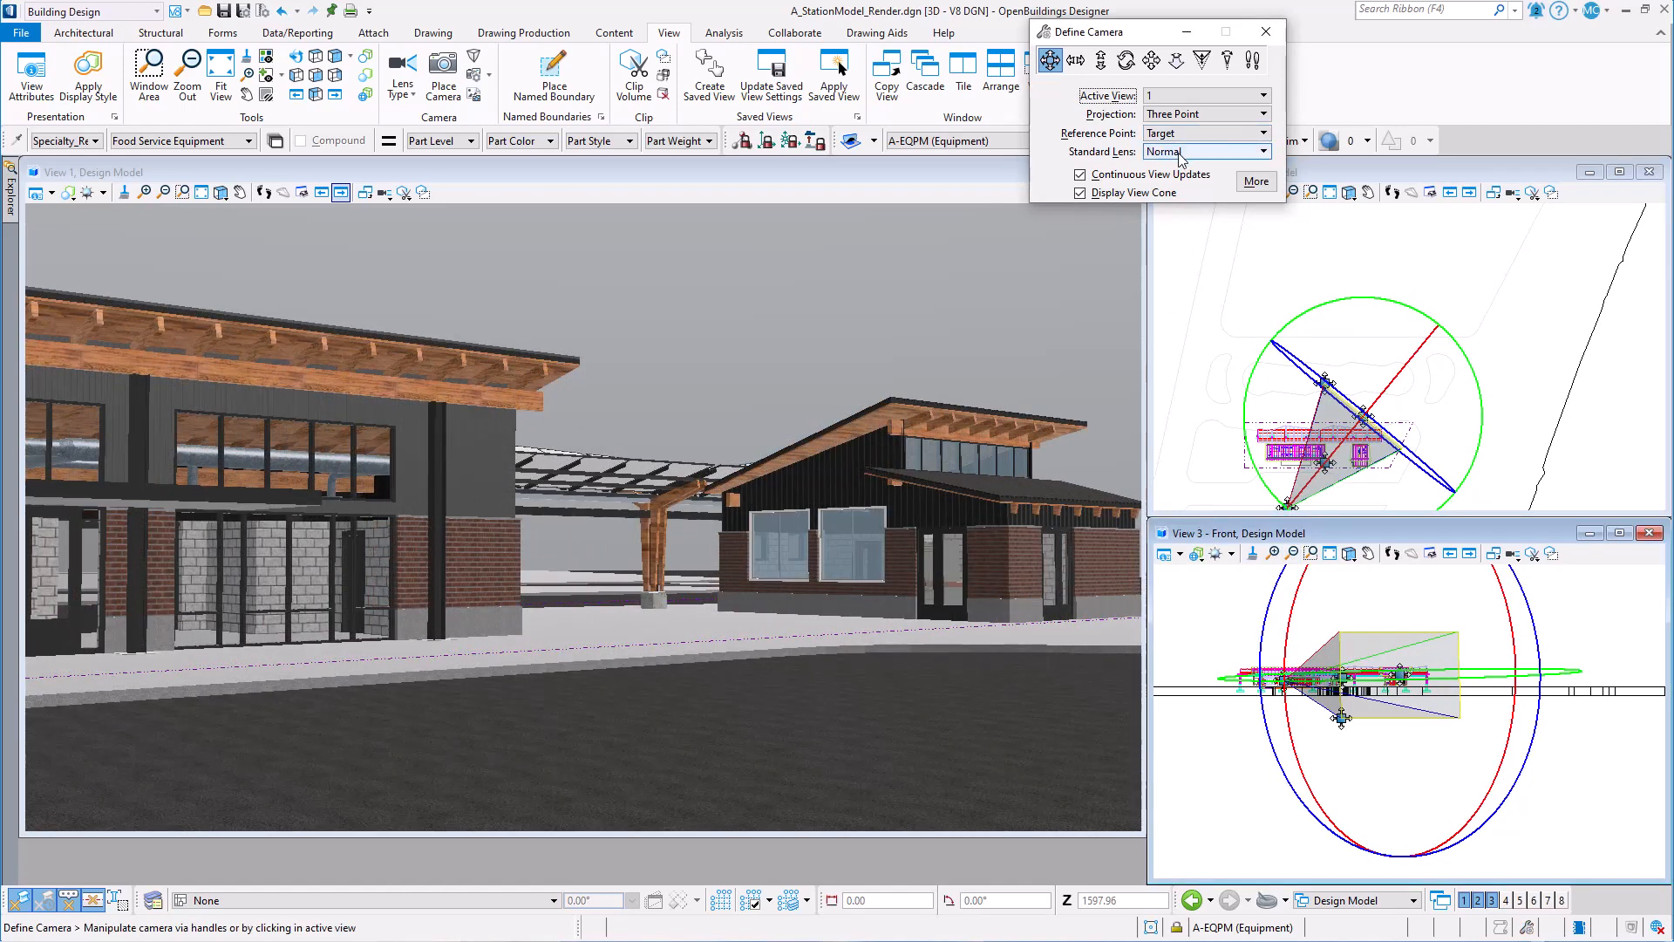
{"action": "left_click", "coordinate": [1203, 132]}
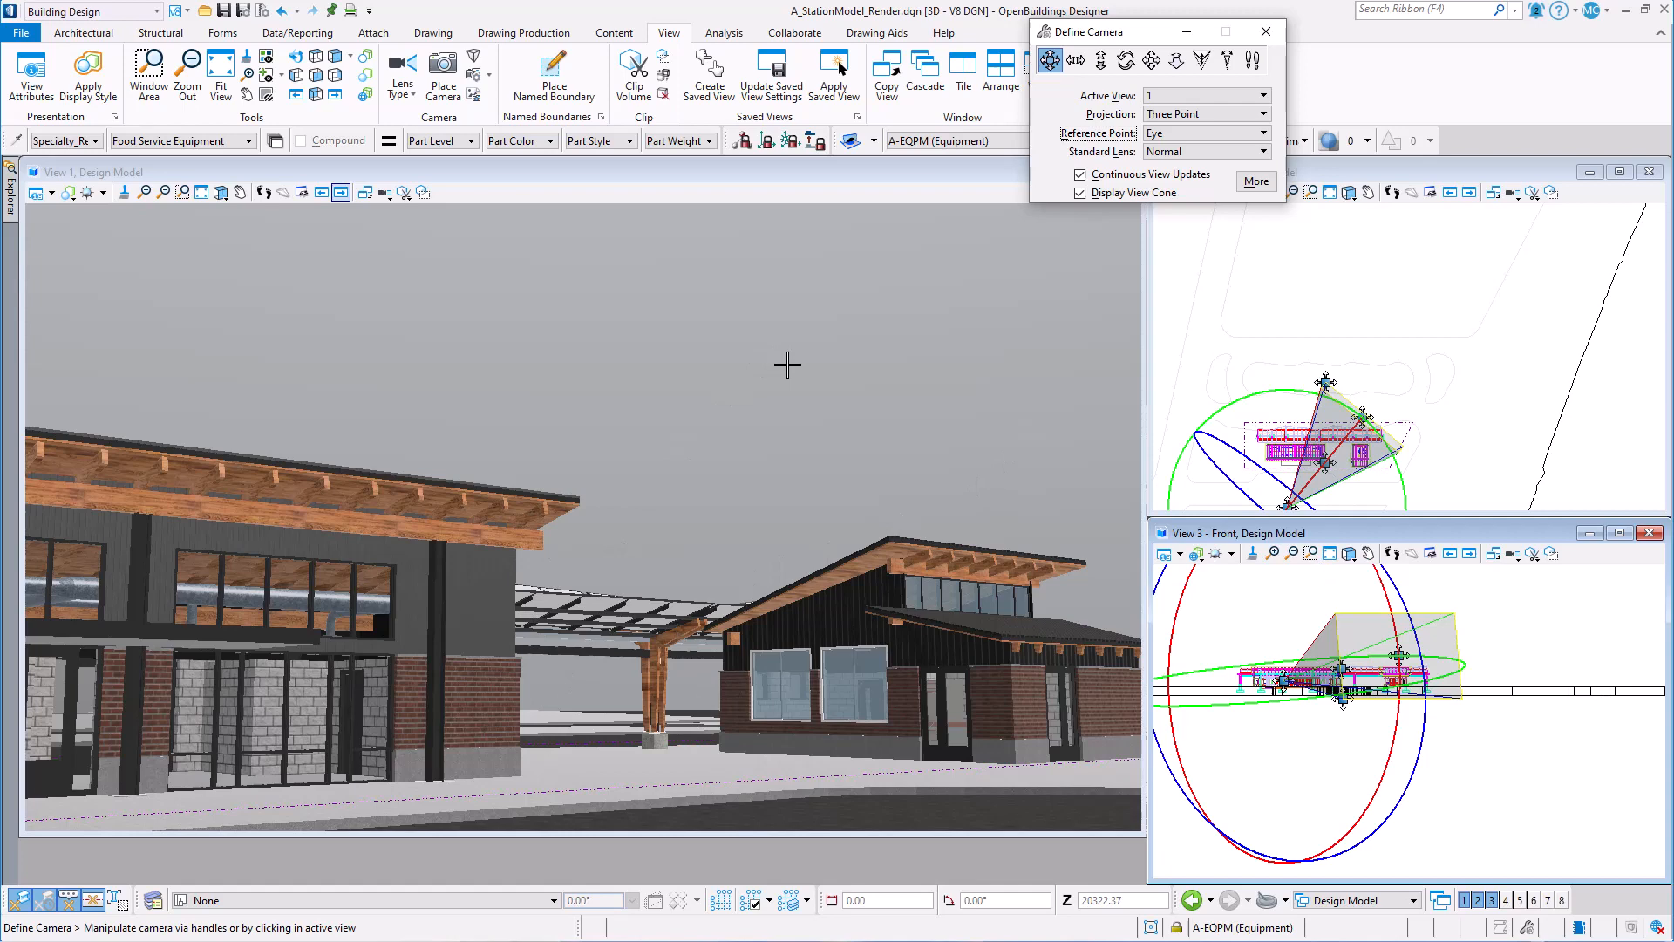
{"action": "left_click", "coordinate": [1206, 113]}
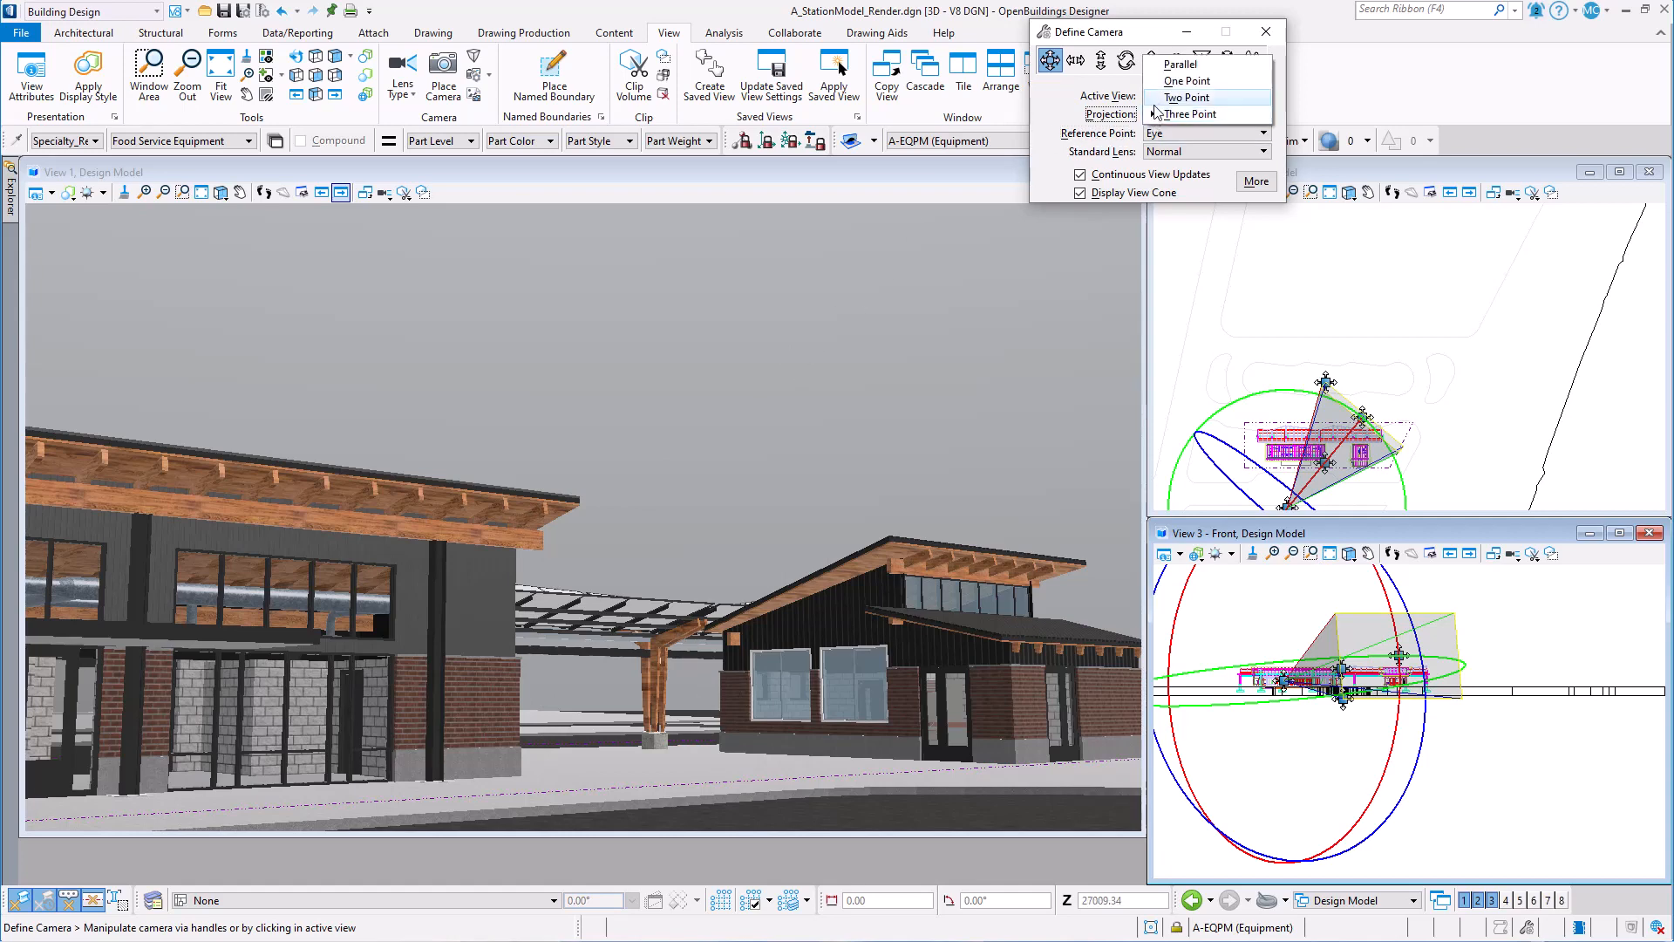
{"action": "left_click", "coordinate": [1186, 98]}
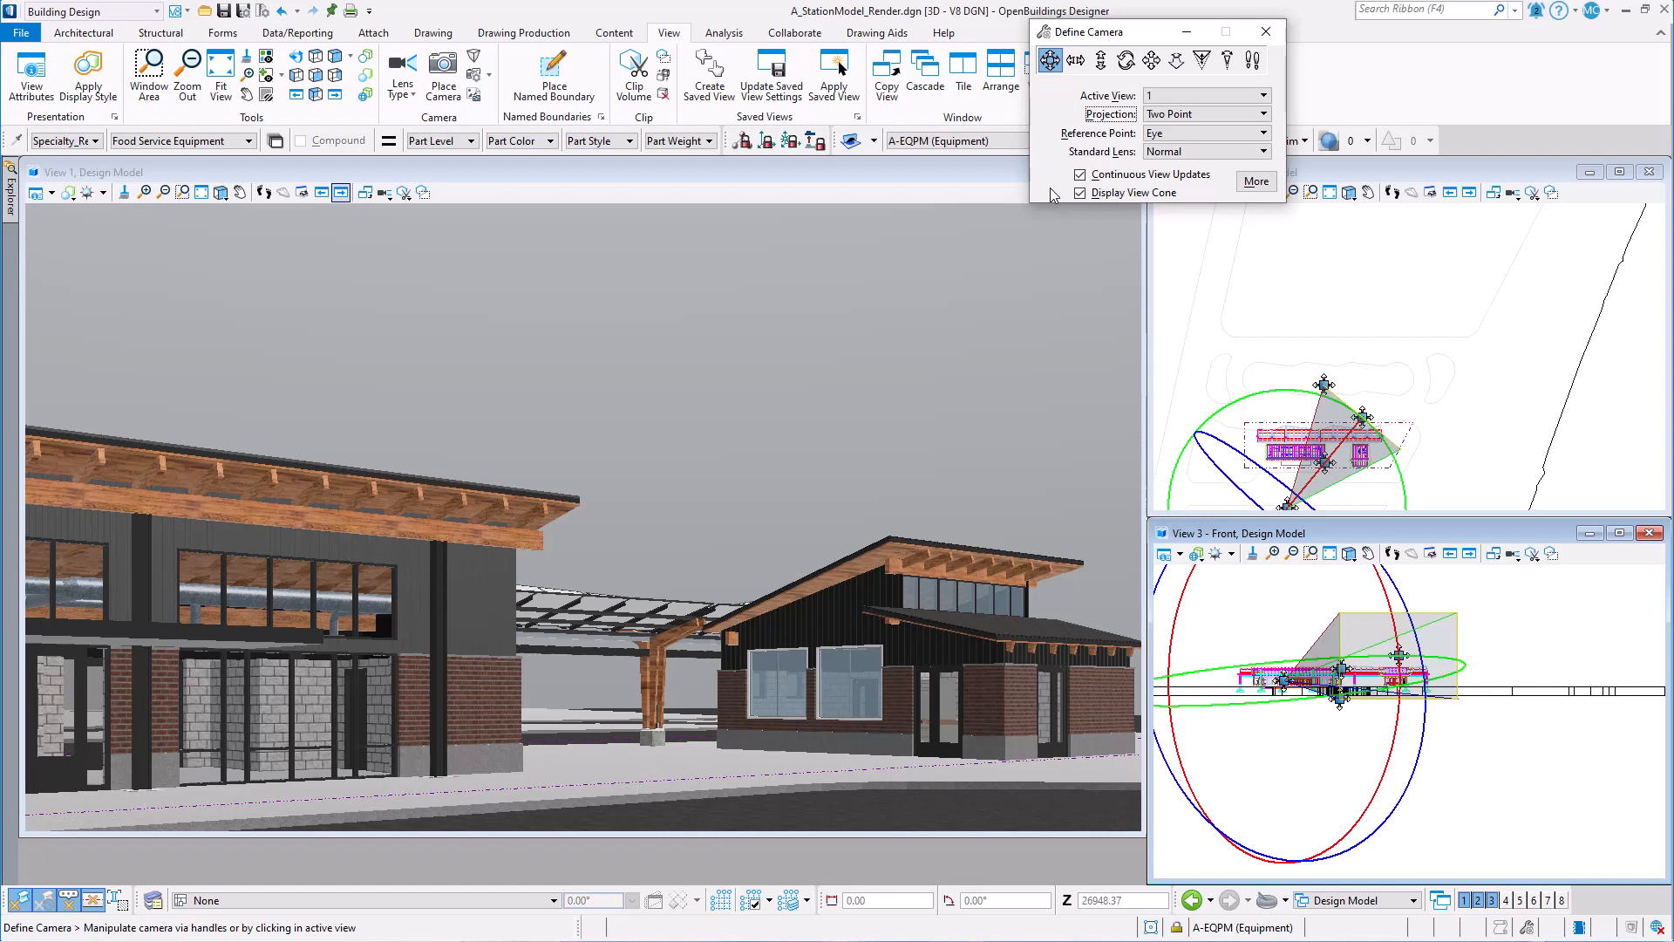
{"action": "mouse_move", "coordinate": [1238, 189]}
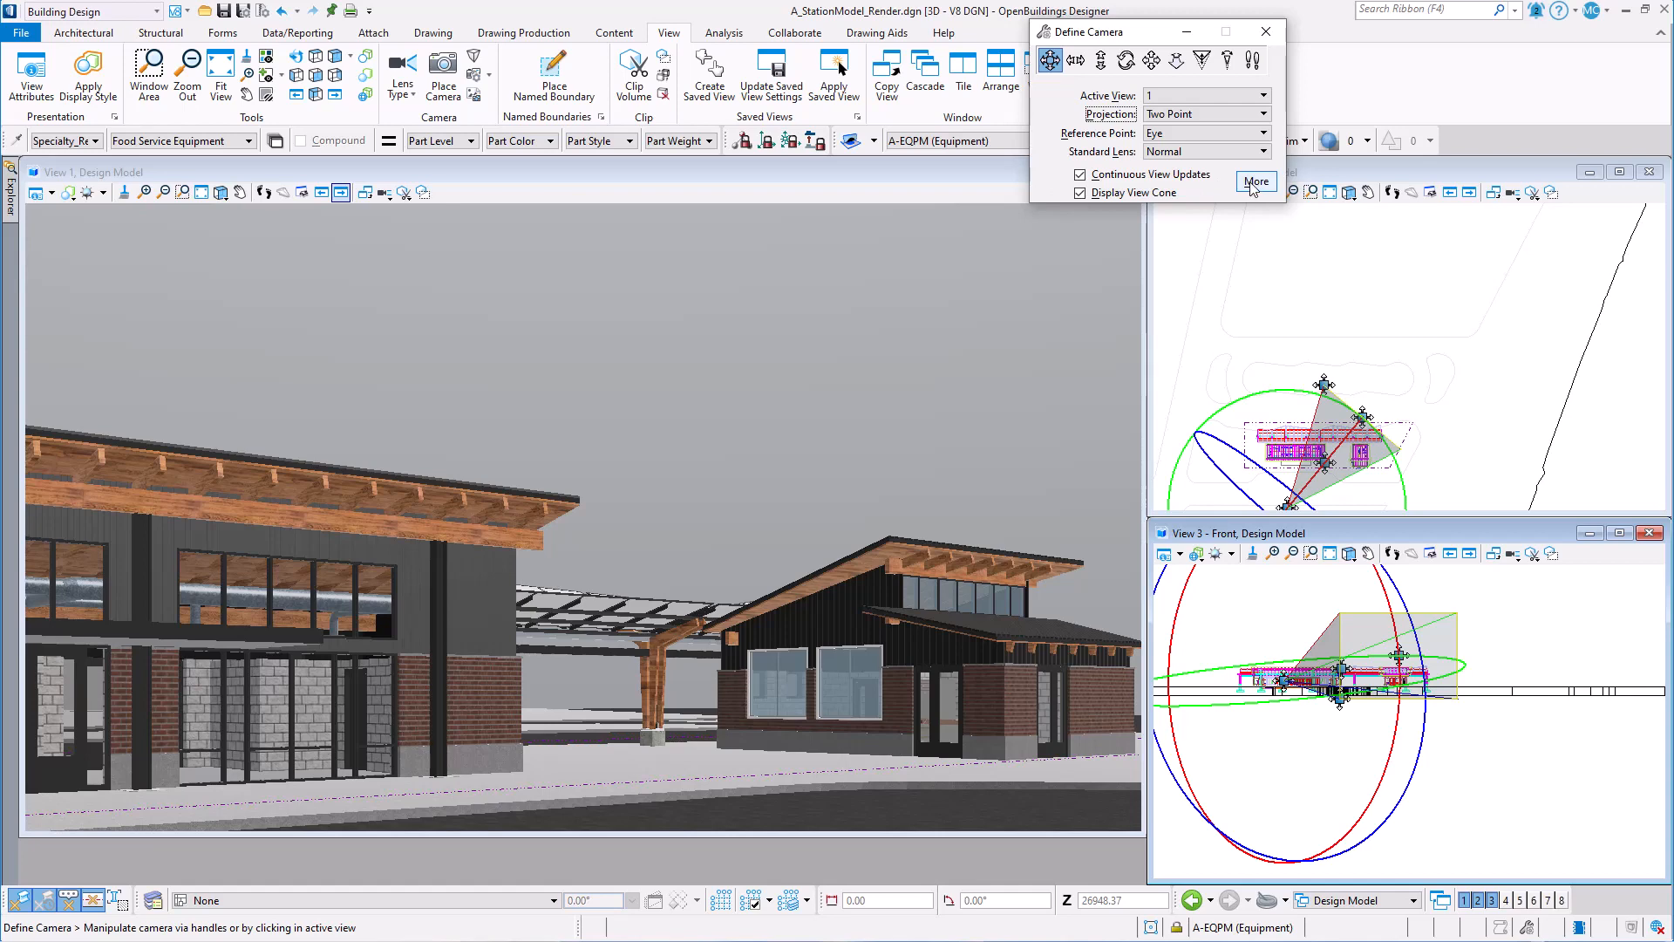
- Expand camera details, set Eye Pt Z to 1700, collapse Display Depths and stop continuous updates
{"action": "left_click", "coordinate": [1255, 181]}
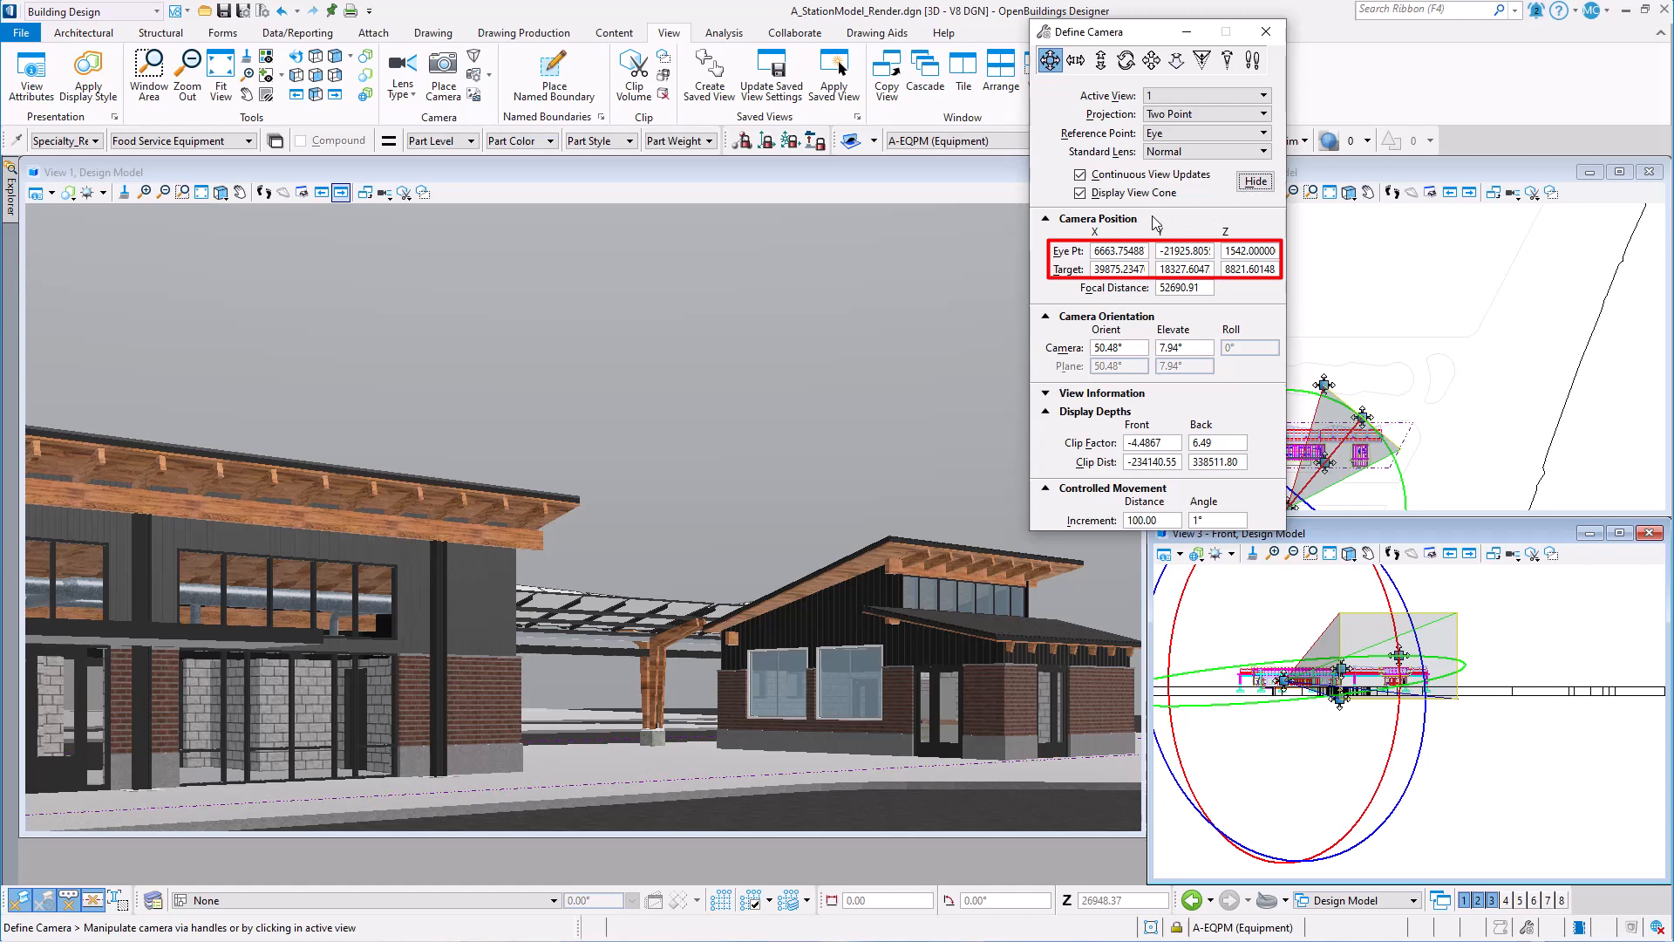
{"action": "mouse_move", "coordinate": [1278, 275]}
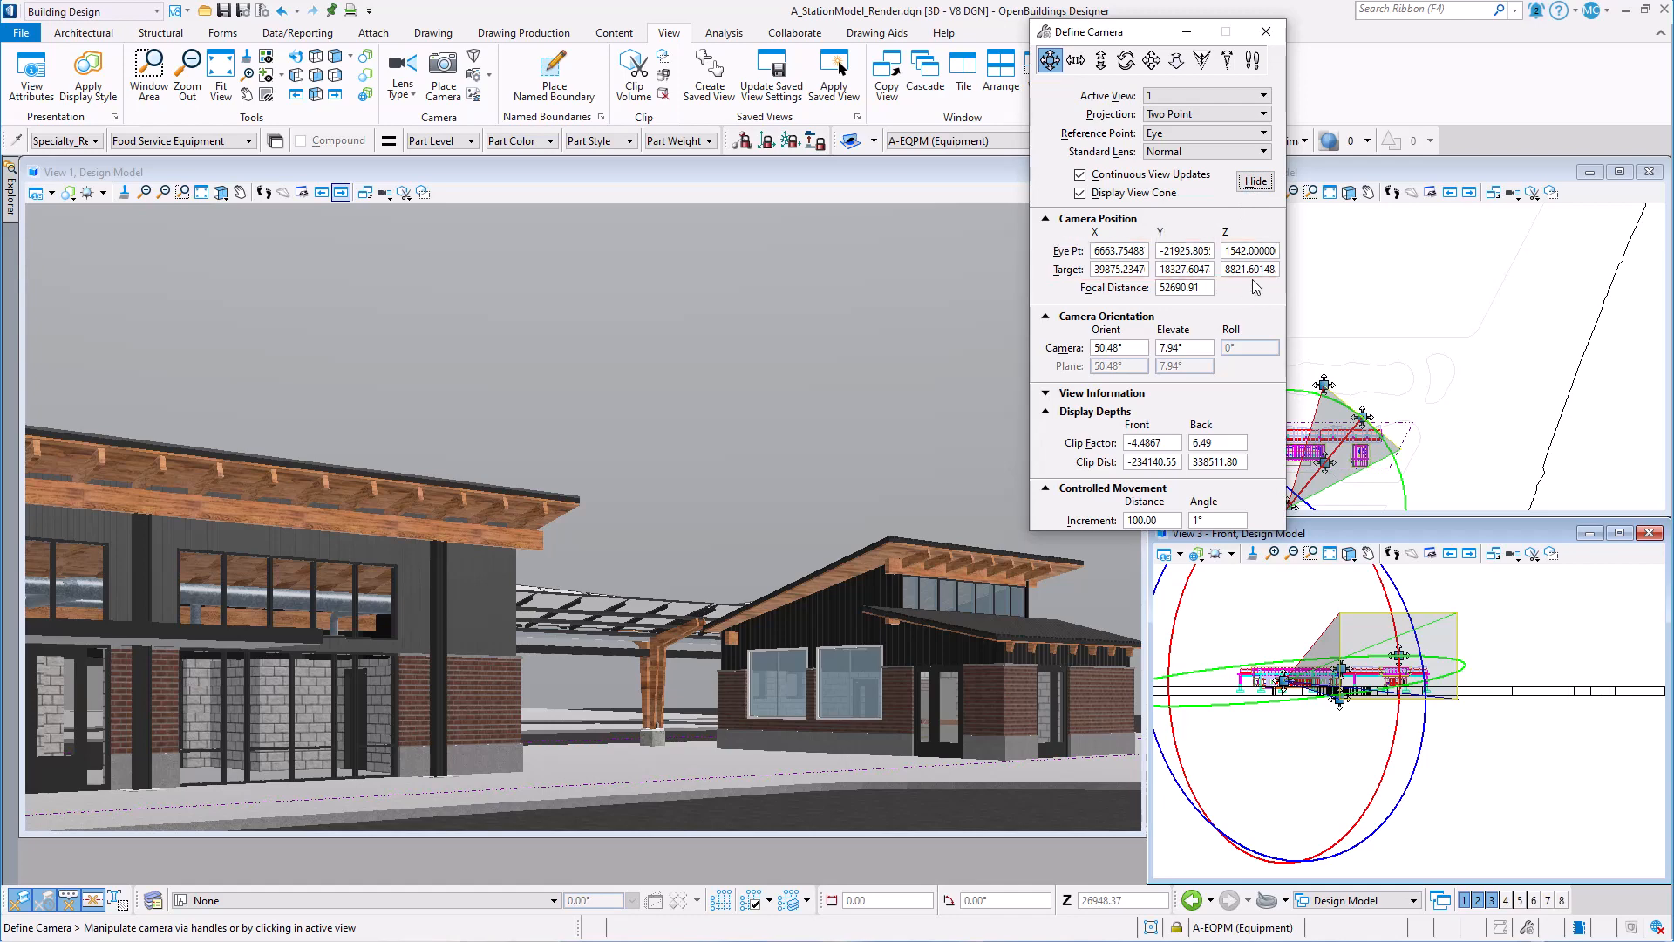
{"action": "left_click", "coordinate": [1245, 251]}
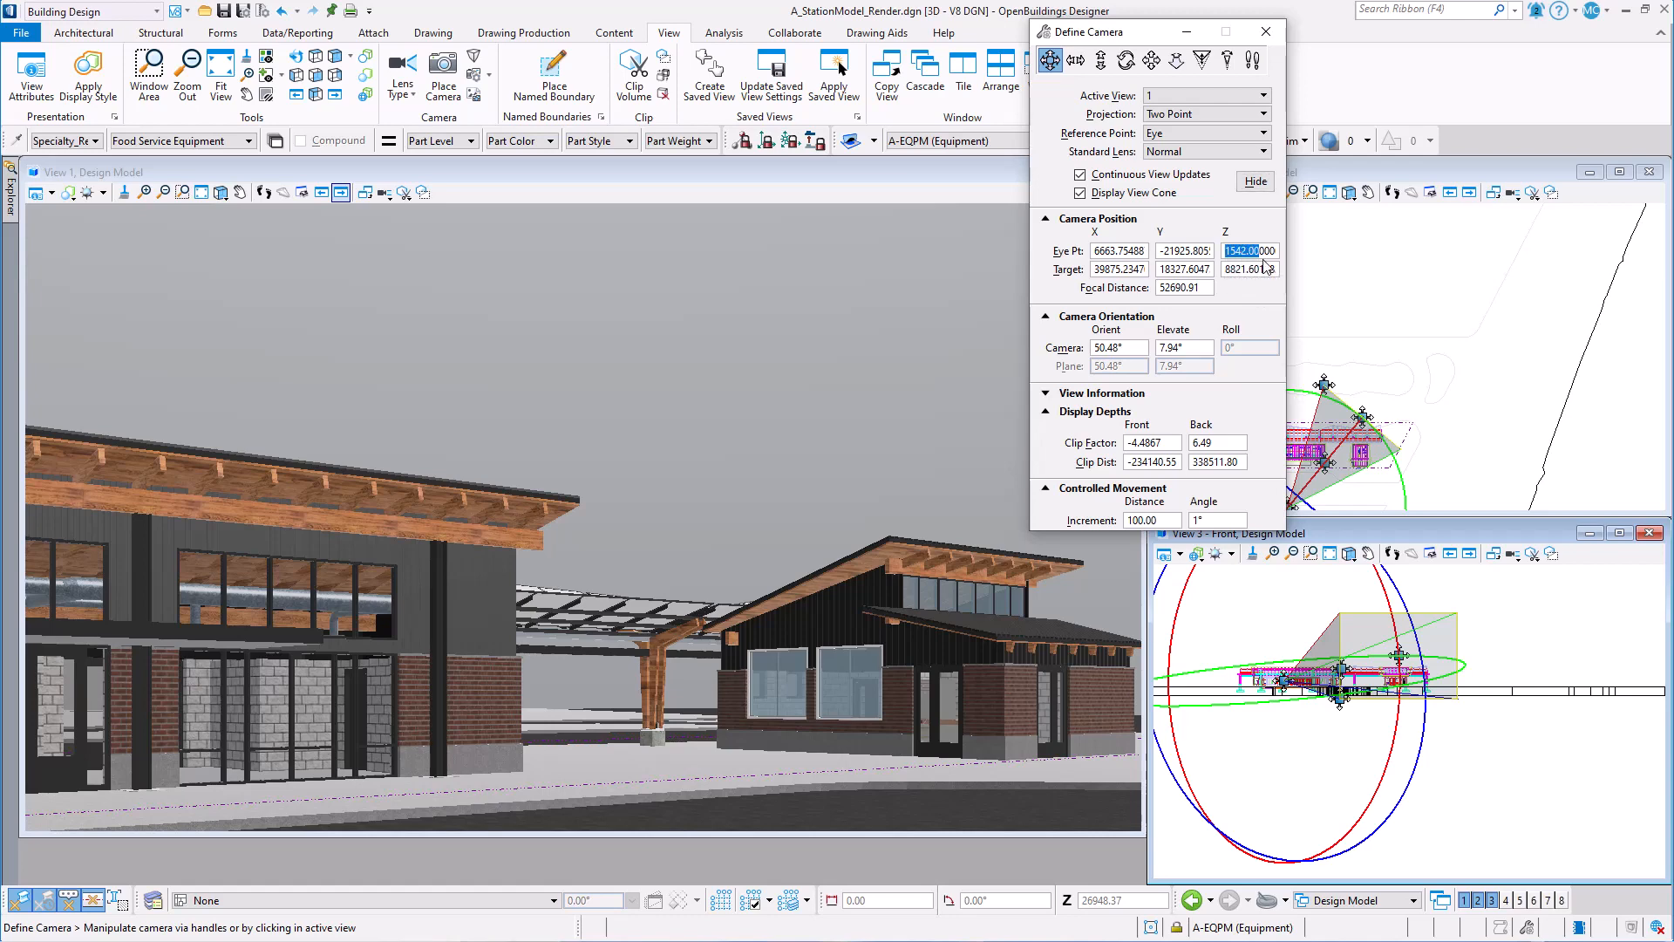
{"action": "type", "text": "1700"}
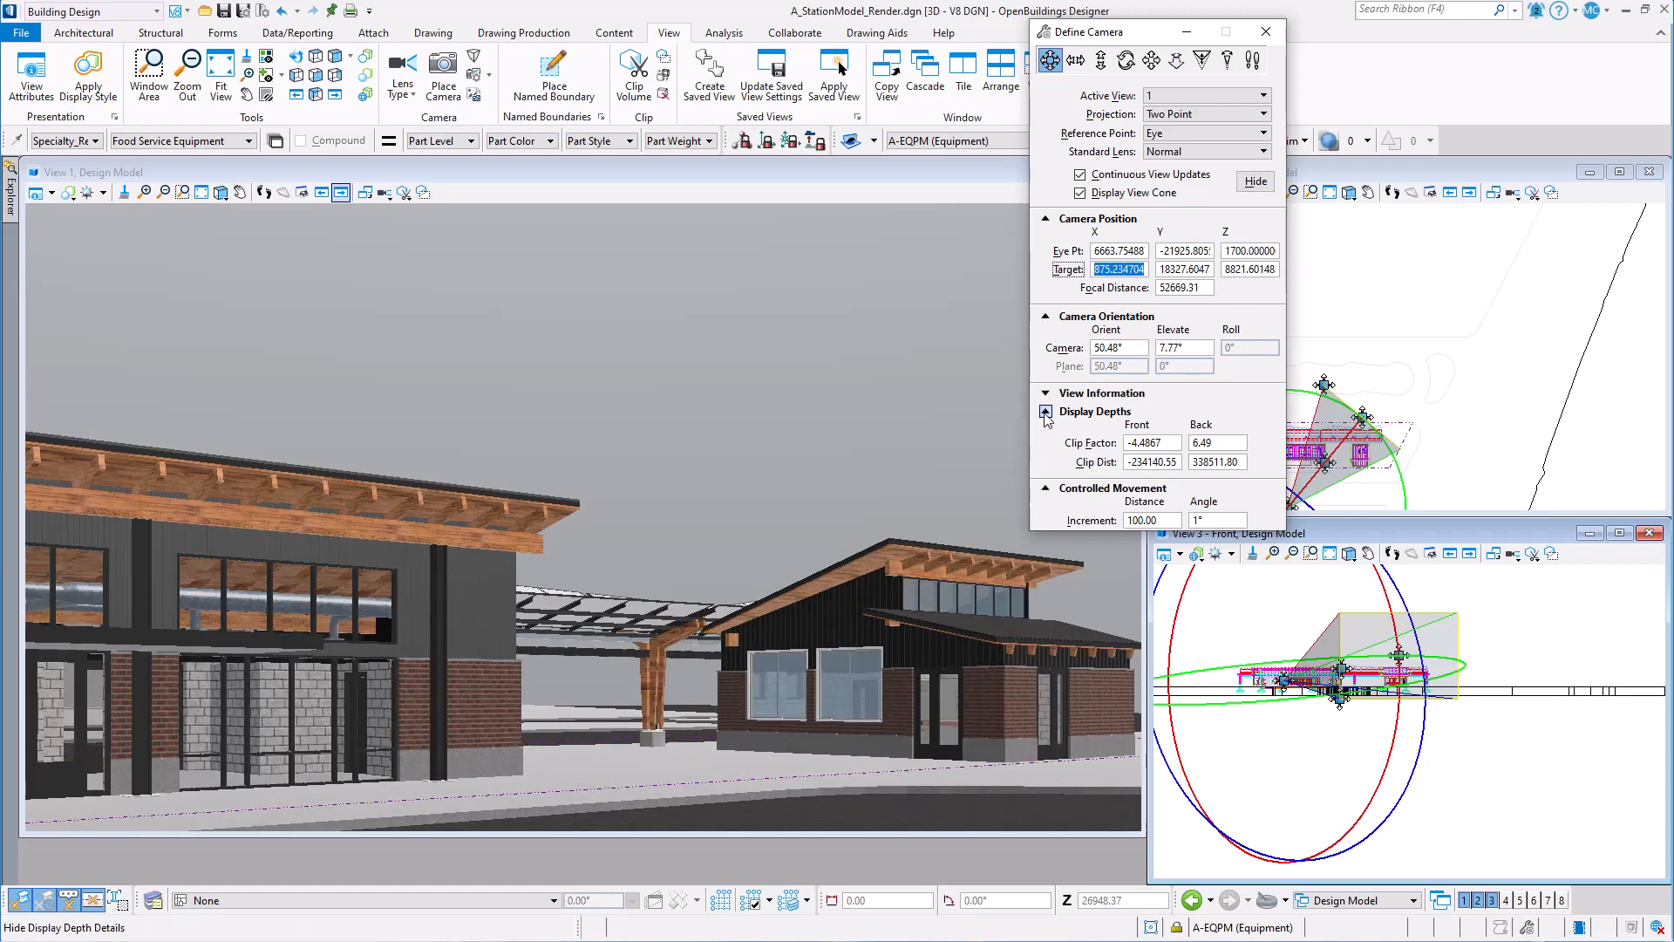
{"action": "left_click", "coordinate": [1044, 411]}
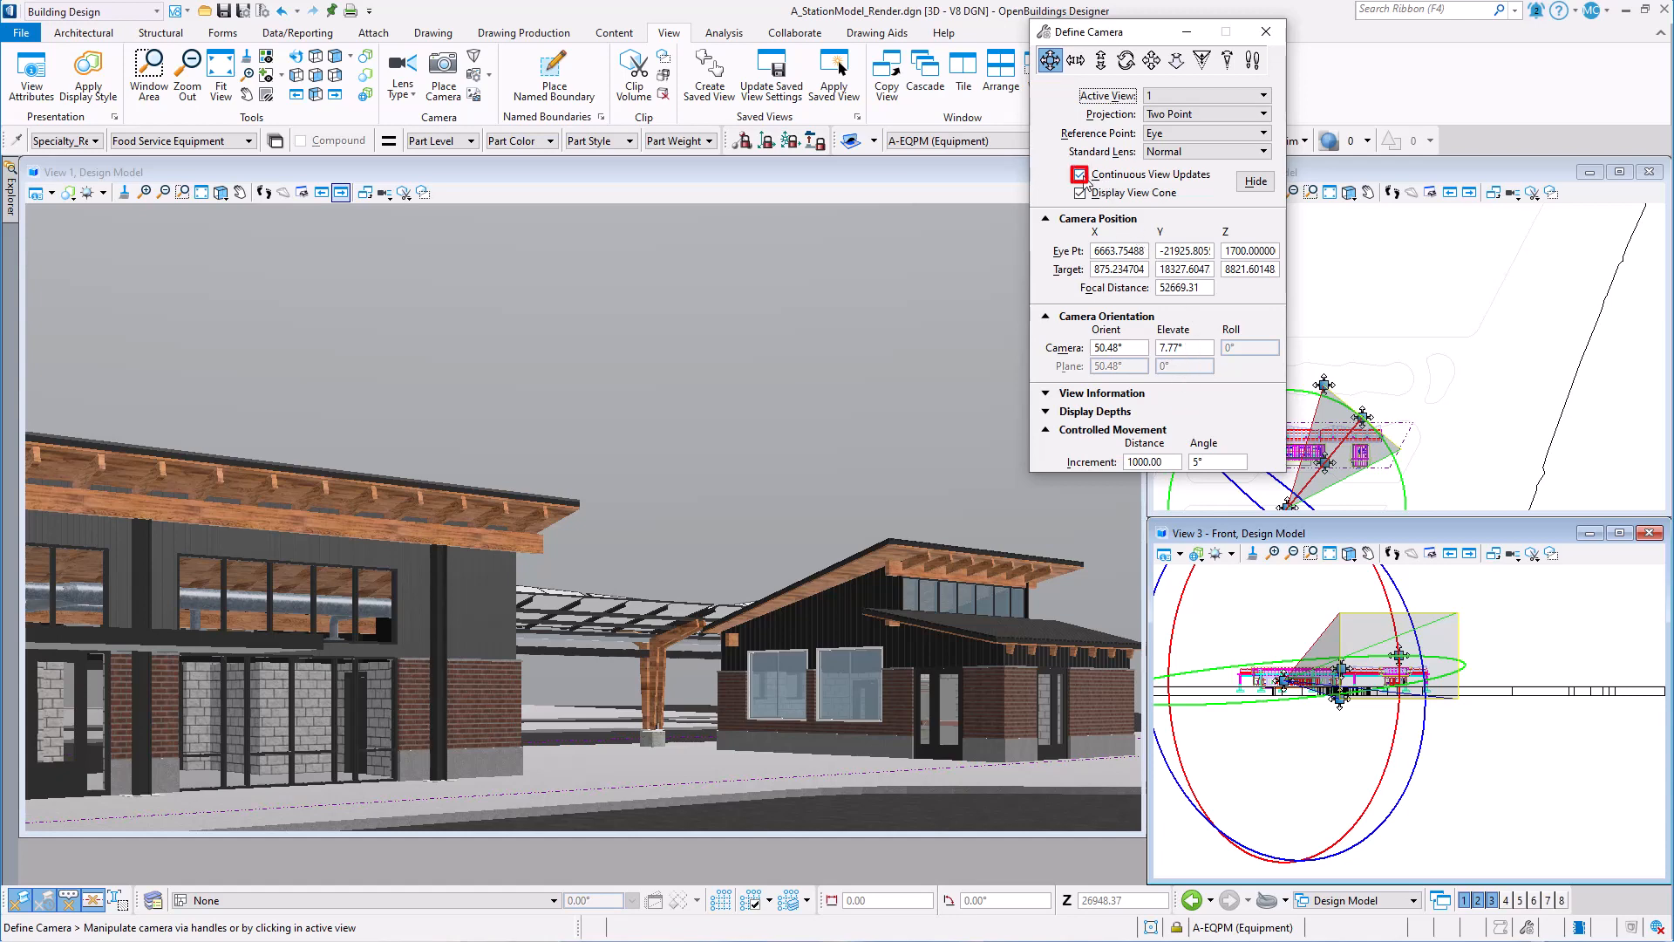
{"action": "left_click", "coordinate": [1080, 175]}
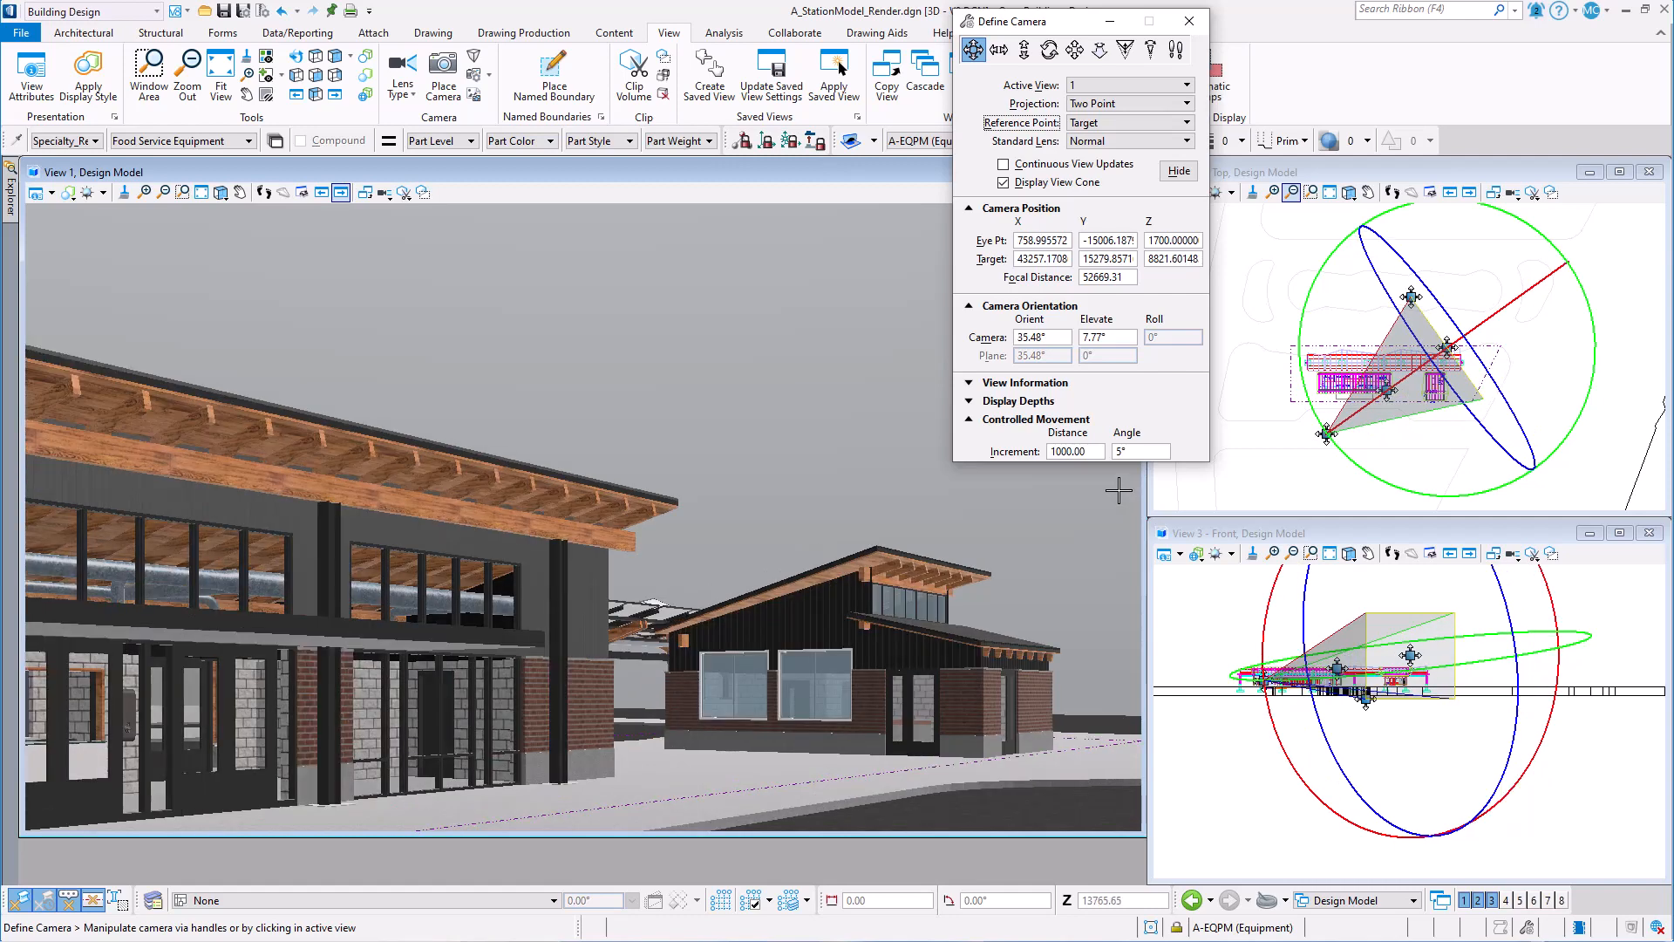
{"action": "mouse_move", "coordinate": [1047, 49]}
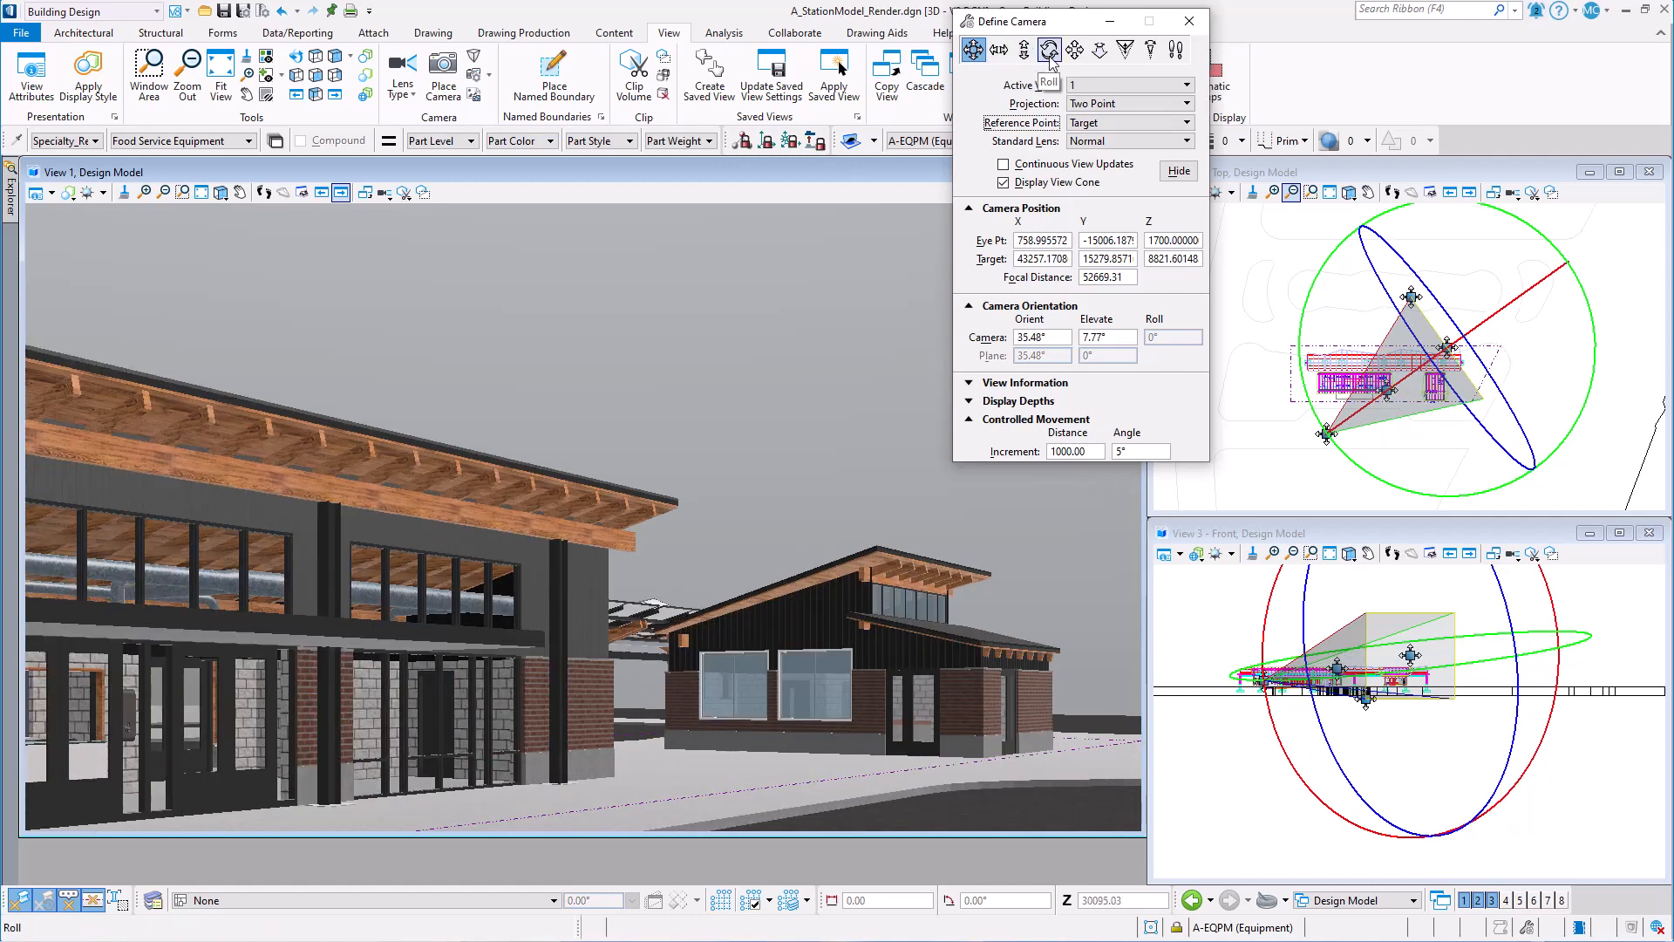
- Rotate the camera about its target and enter 9000 for the target Z value
{"action": "left_click", "coordinate": [1075, 49]}
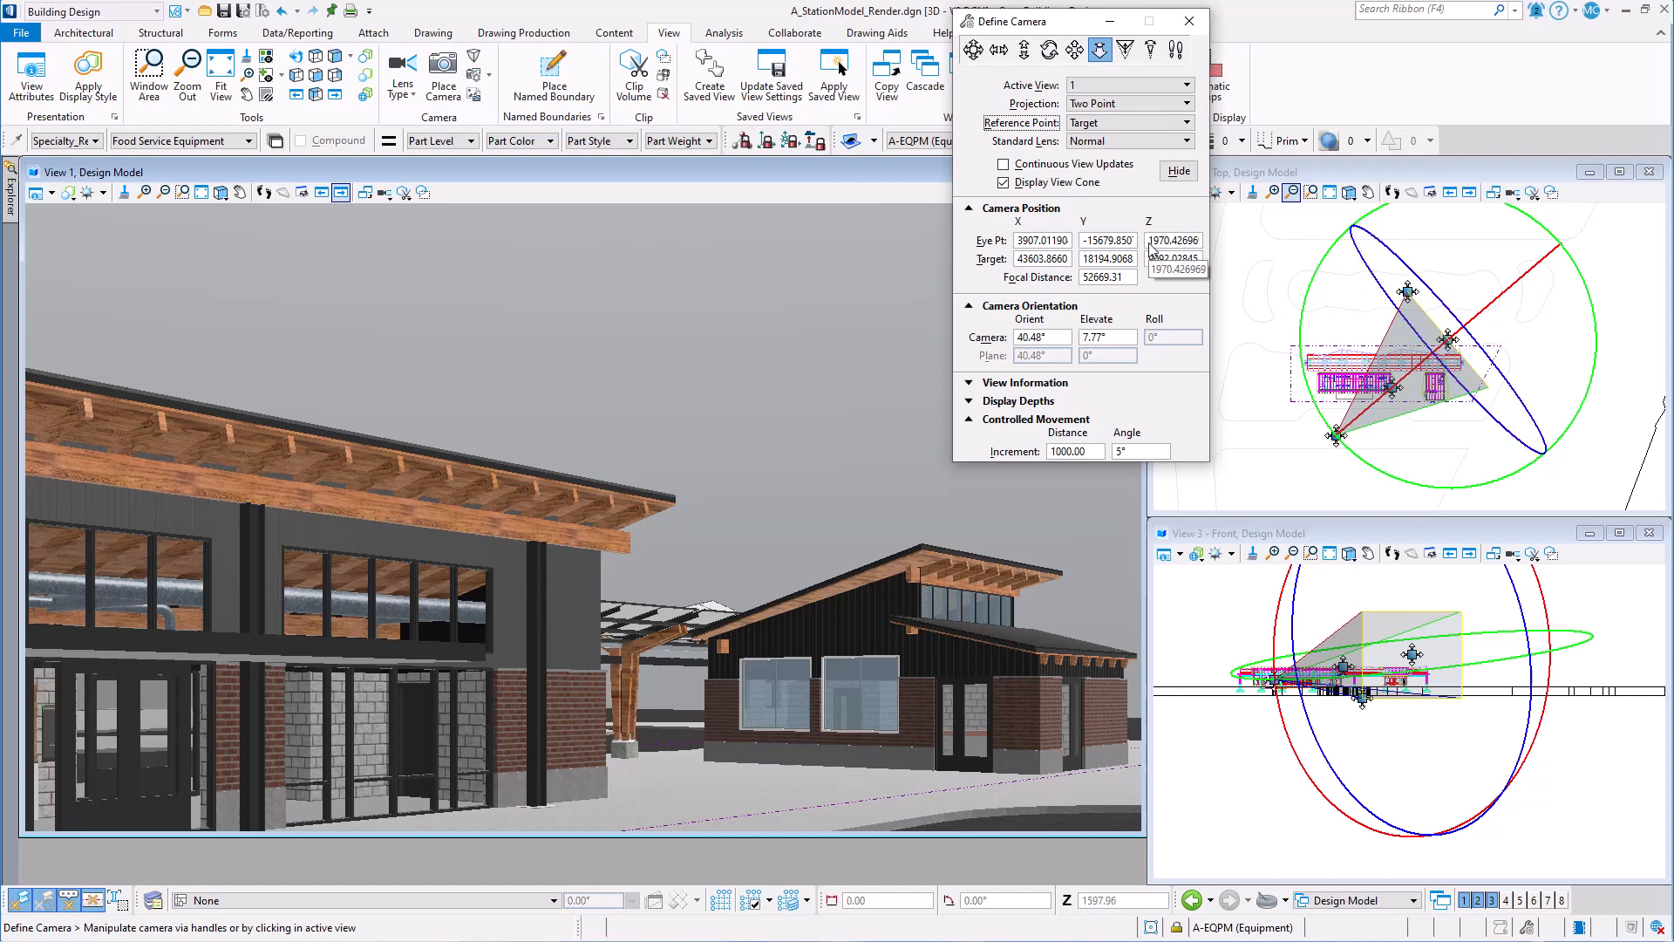
{"action": "left_click", "coordinate": [1174, 238]}
{"action": "type", "text": "1700.00000"}
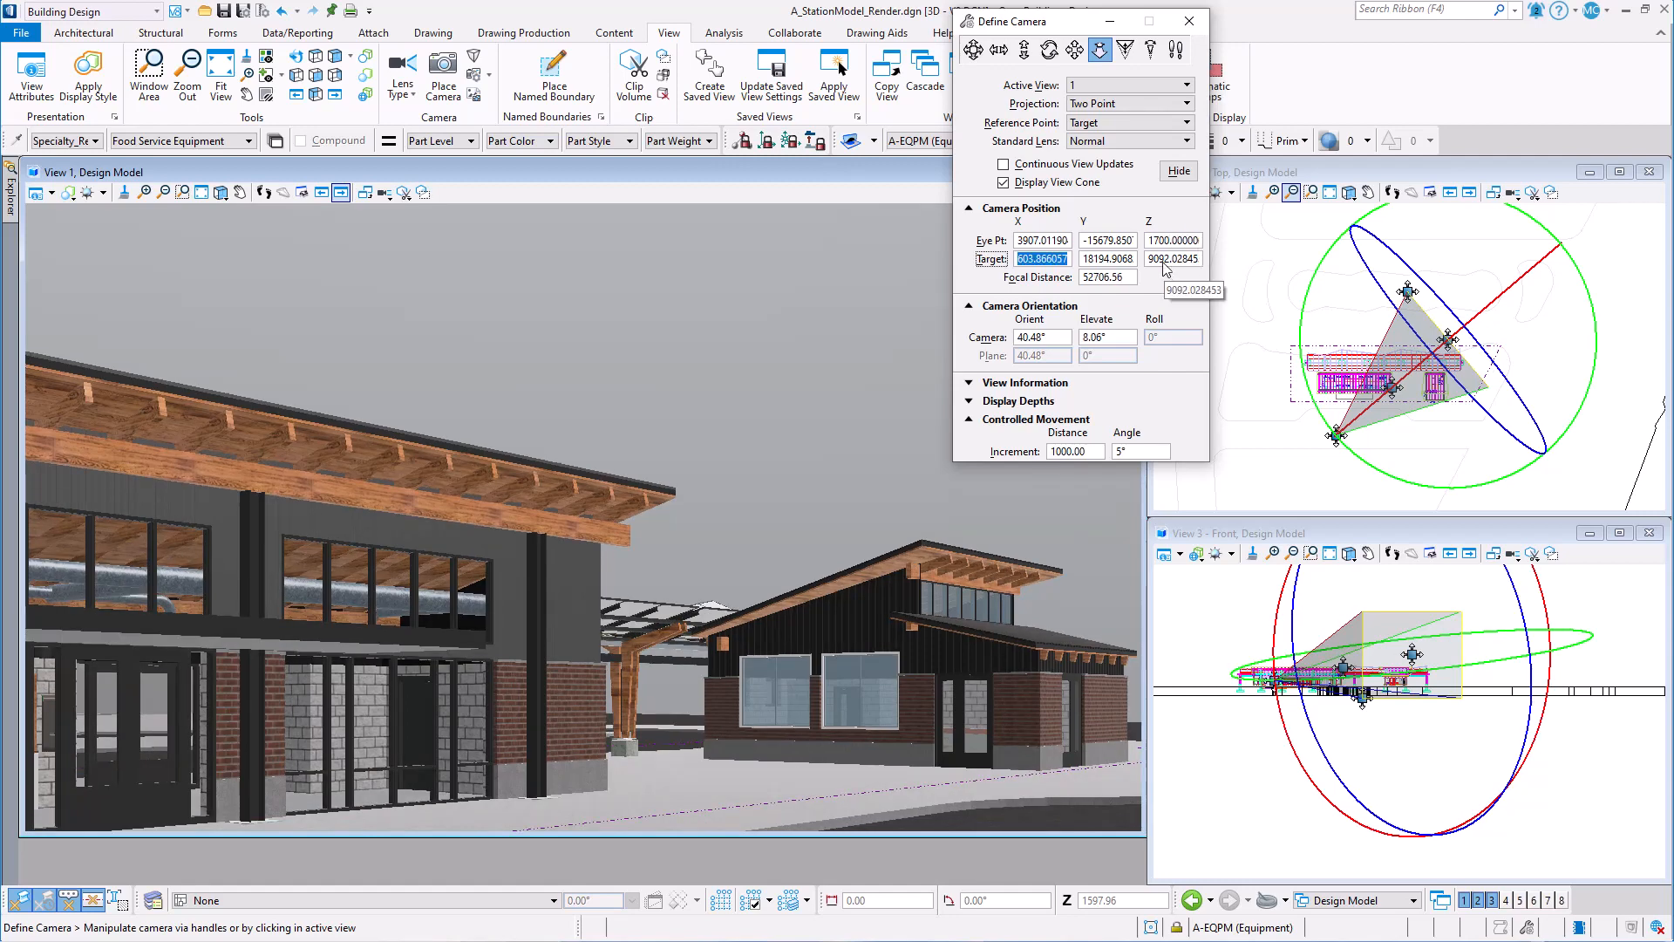
{"action": "type", "text": "9000"}
{"action": "left_click", "coordinate": [1140, 450]}
{"action": "type", "text": "1"}
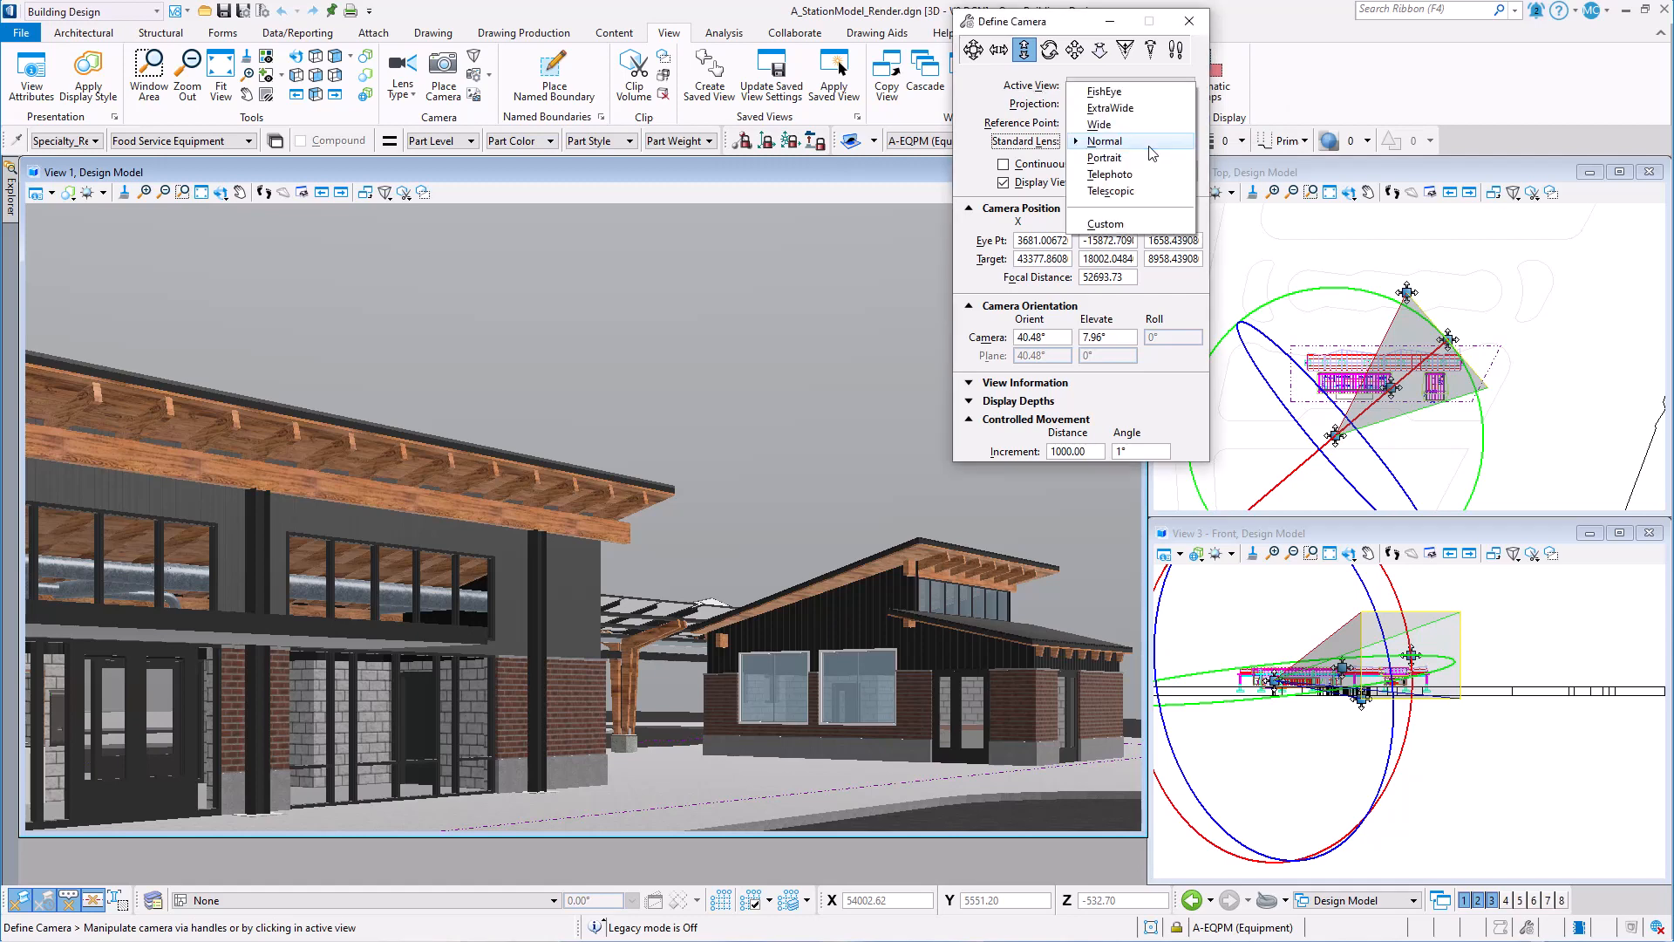
{"action": "mouse_move", "coordinate": [1131, 108]}
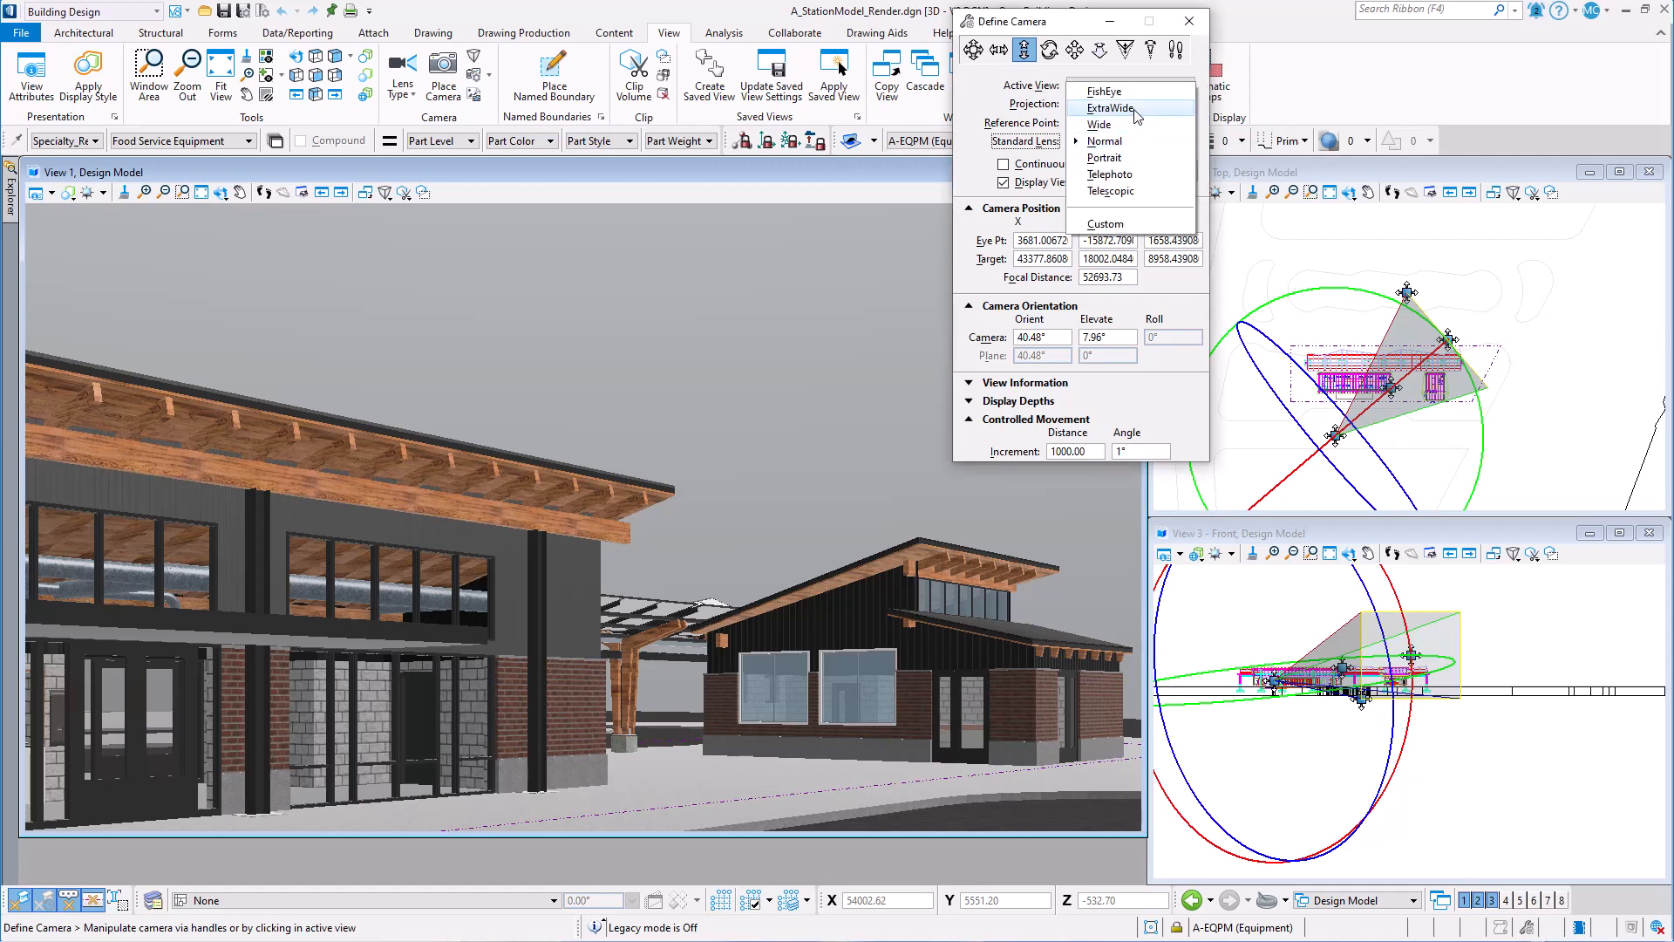
- Set the lens to ExtraWide and raise the target to tilt the view up
{"action": "left_click", "coordinate": [1109, 108]}
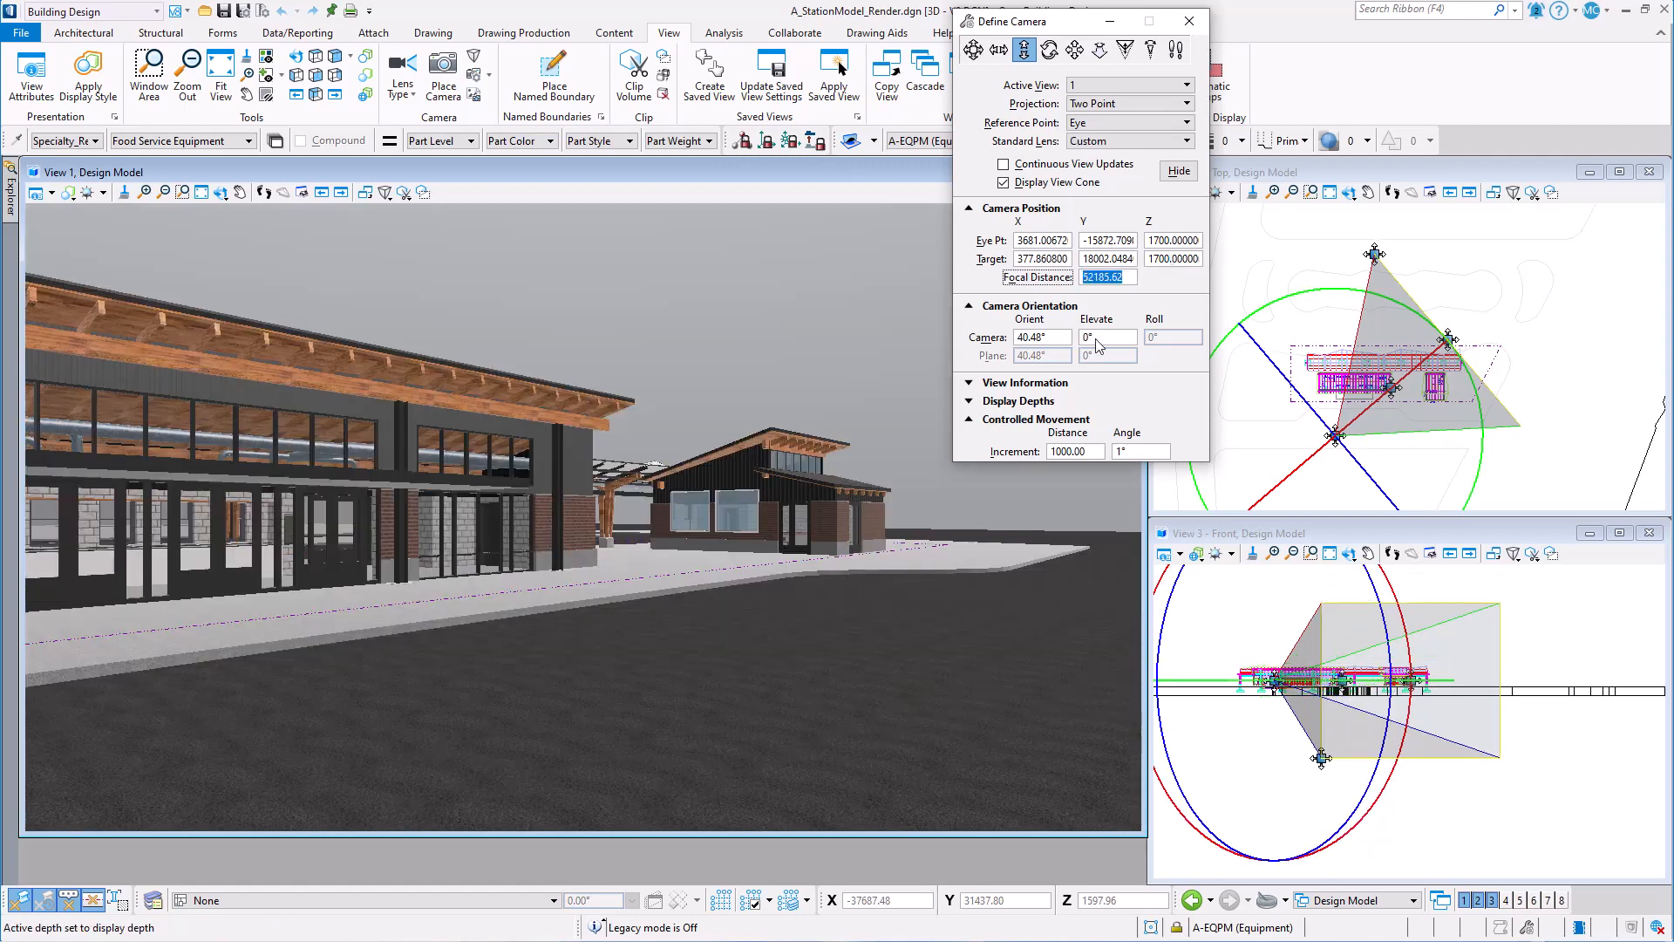
{"action": "mouse_move", "coordinate": [1101, 49]}
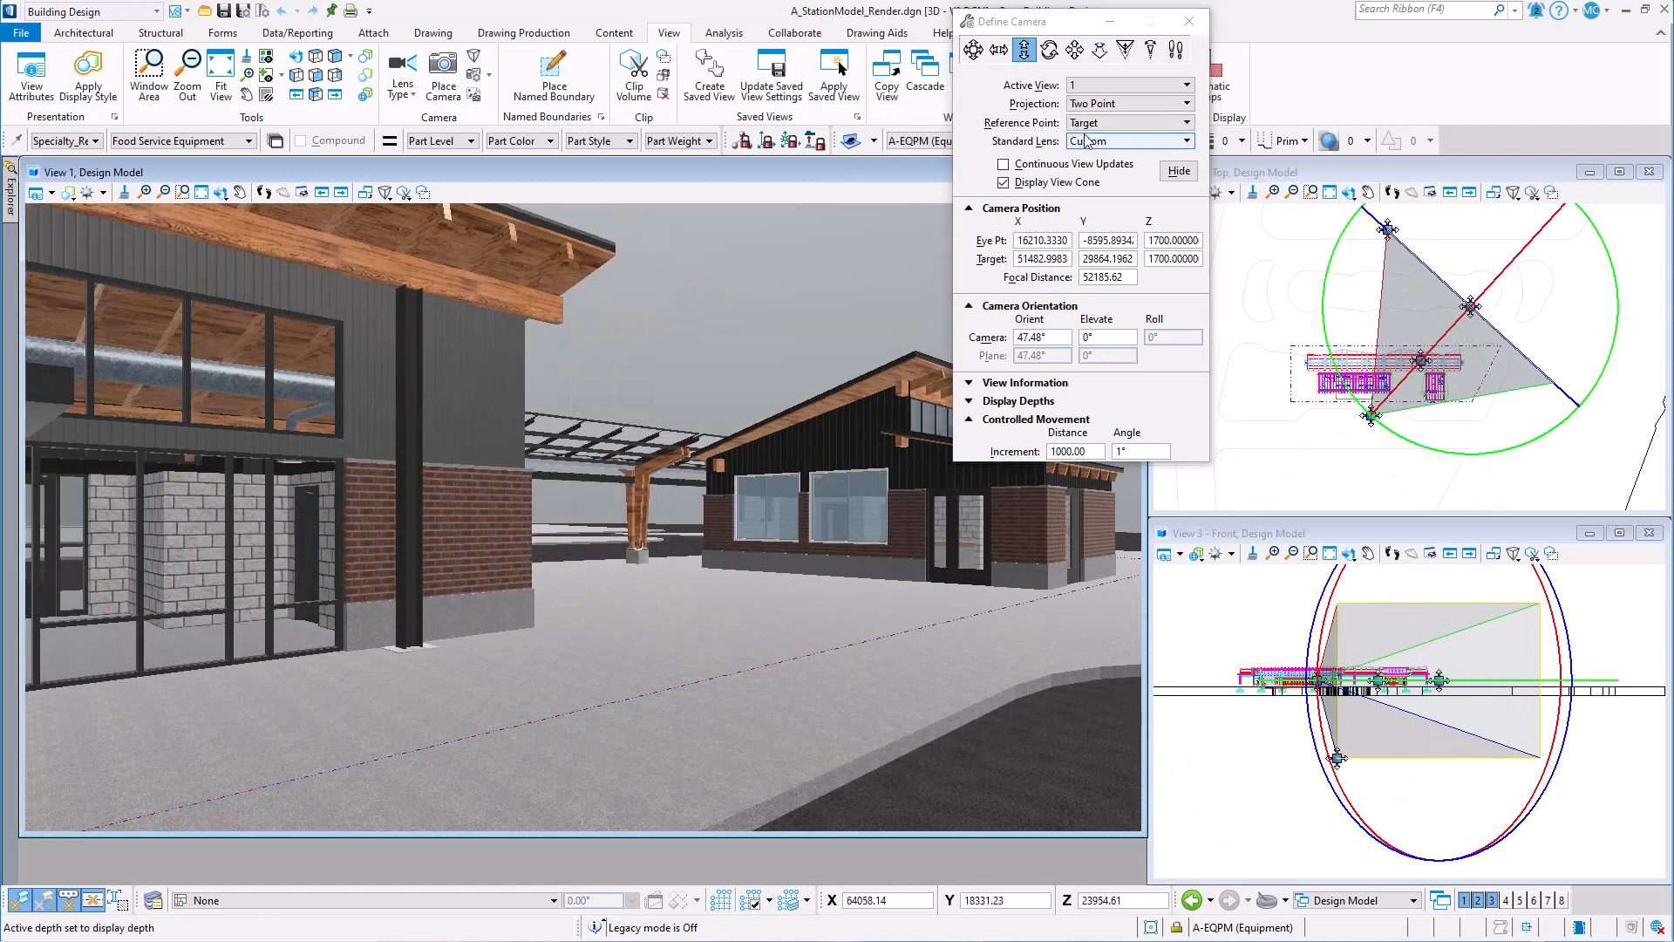
{"action": "left_click", "coordinate": [1130, 122]}
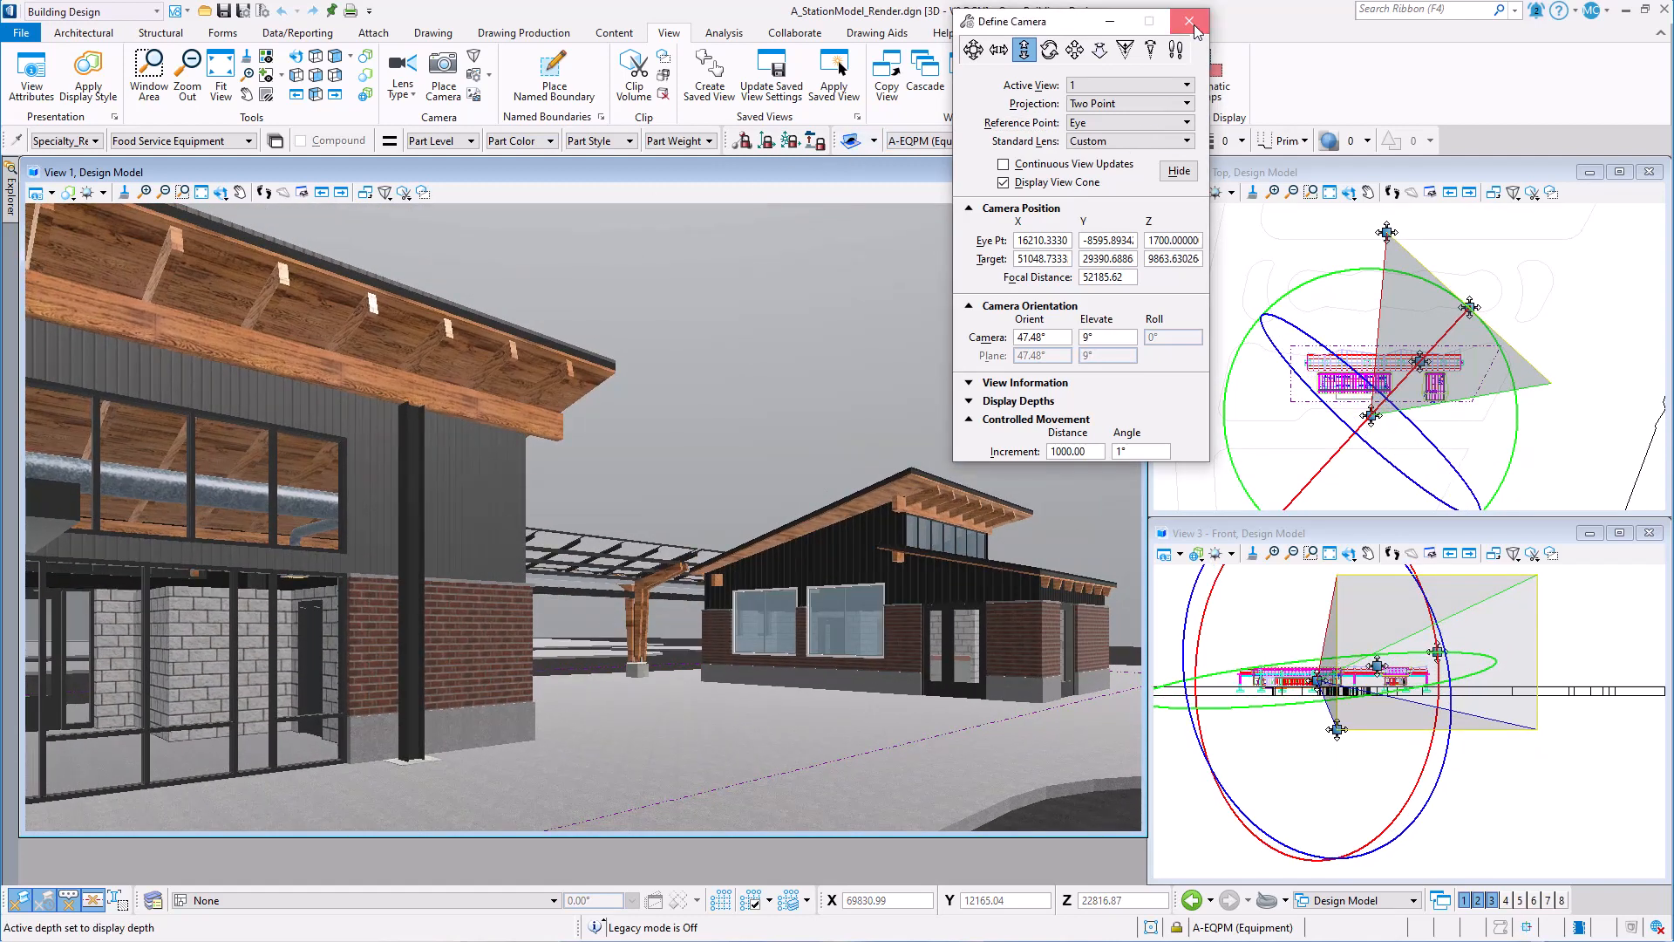
- Close Define Camera and start a saved view named 'View of CoffeeShop'
{"action": "left_click", "coordinate": [1184, 21]}
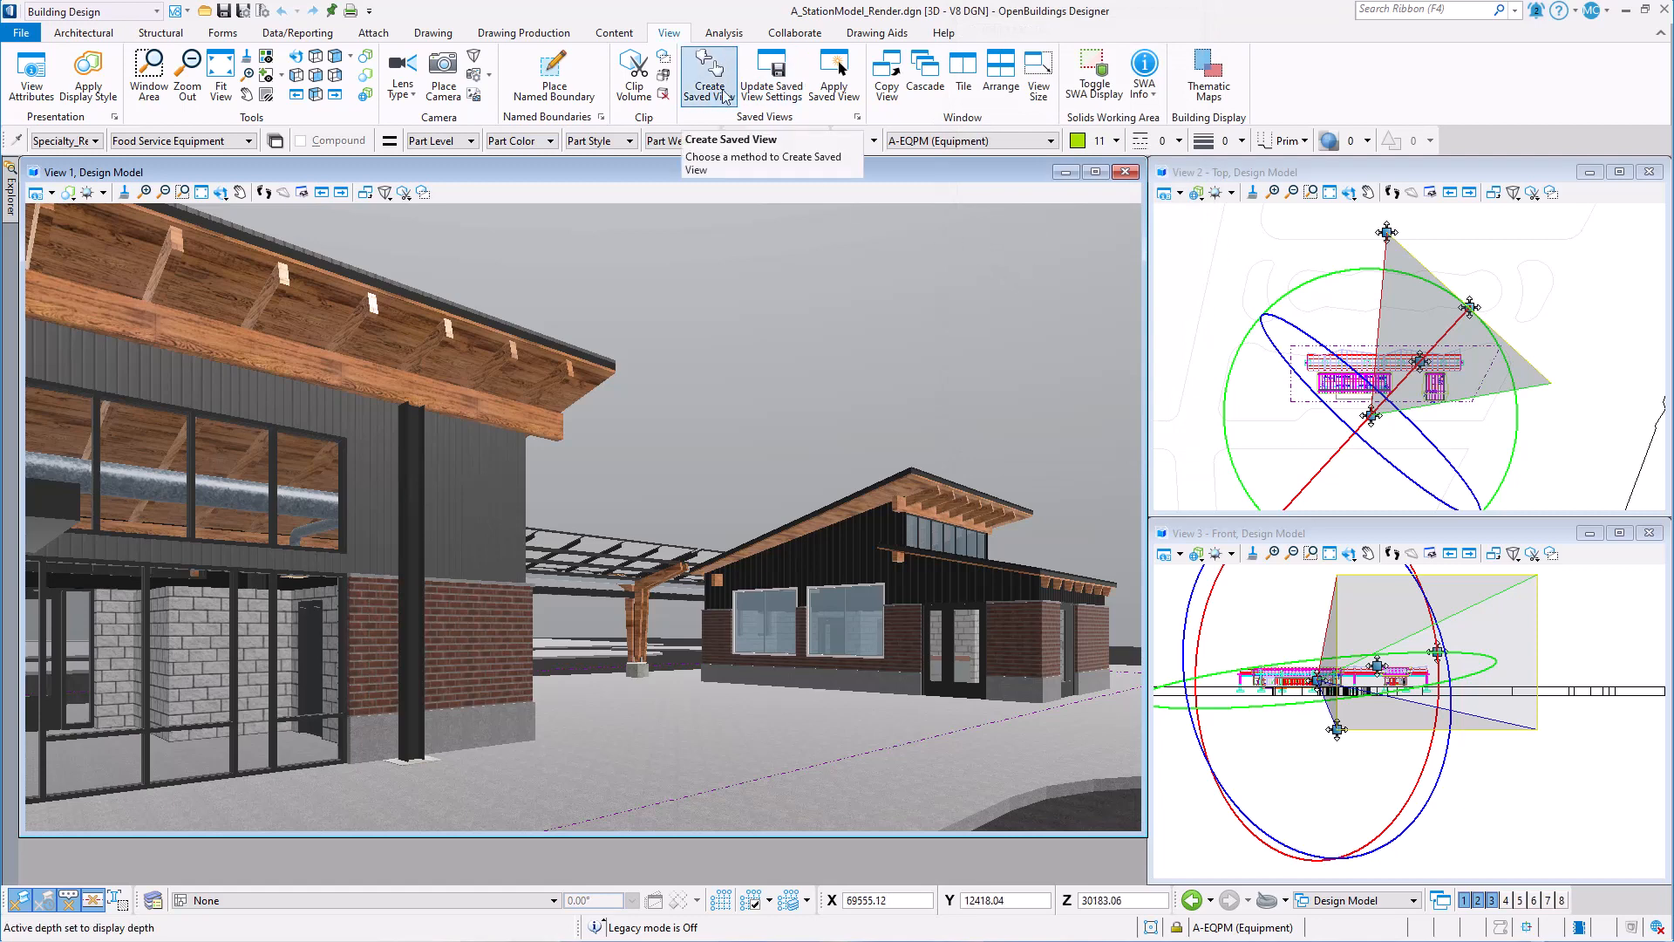
{"action": "left_click", "coordinate": [708, 73]}
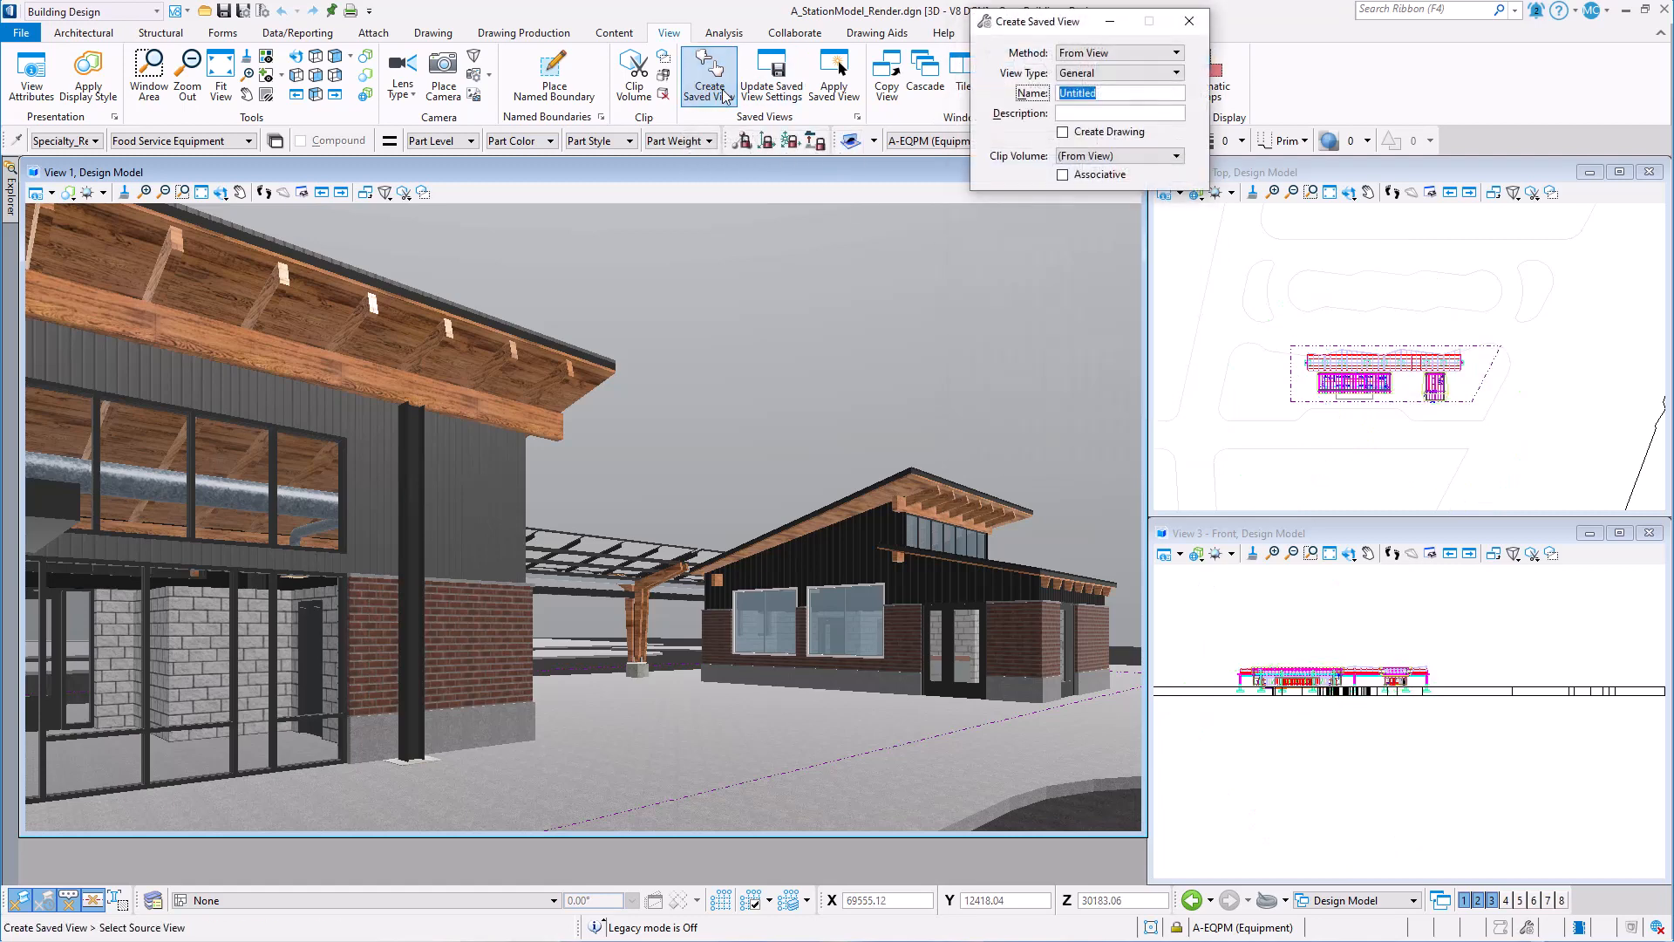
{"action": "type", "text": "View of CoffeeShop"}
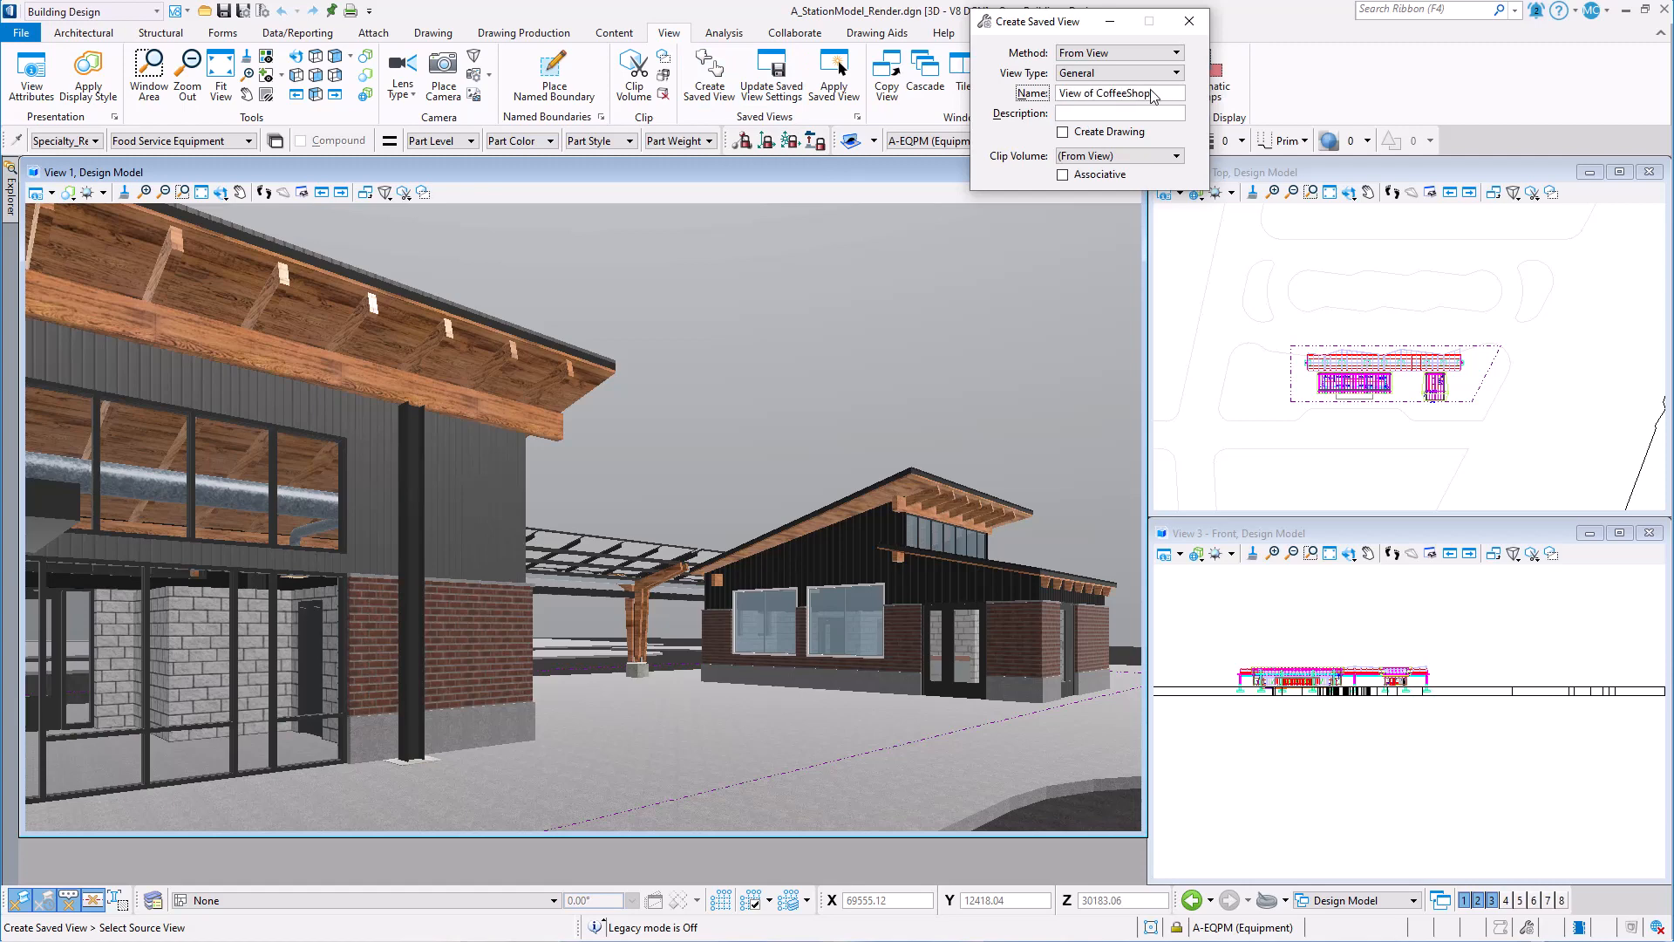
{"action": "mouse_move", "coordinate": [895, 316]}
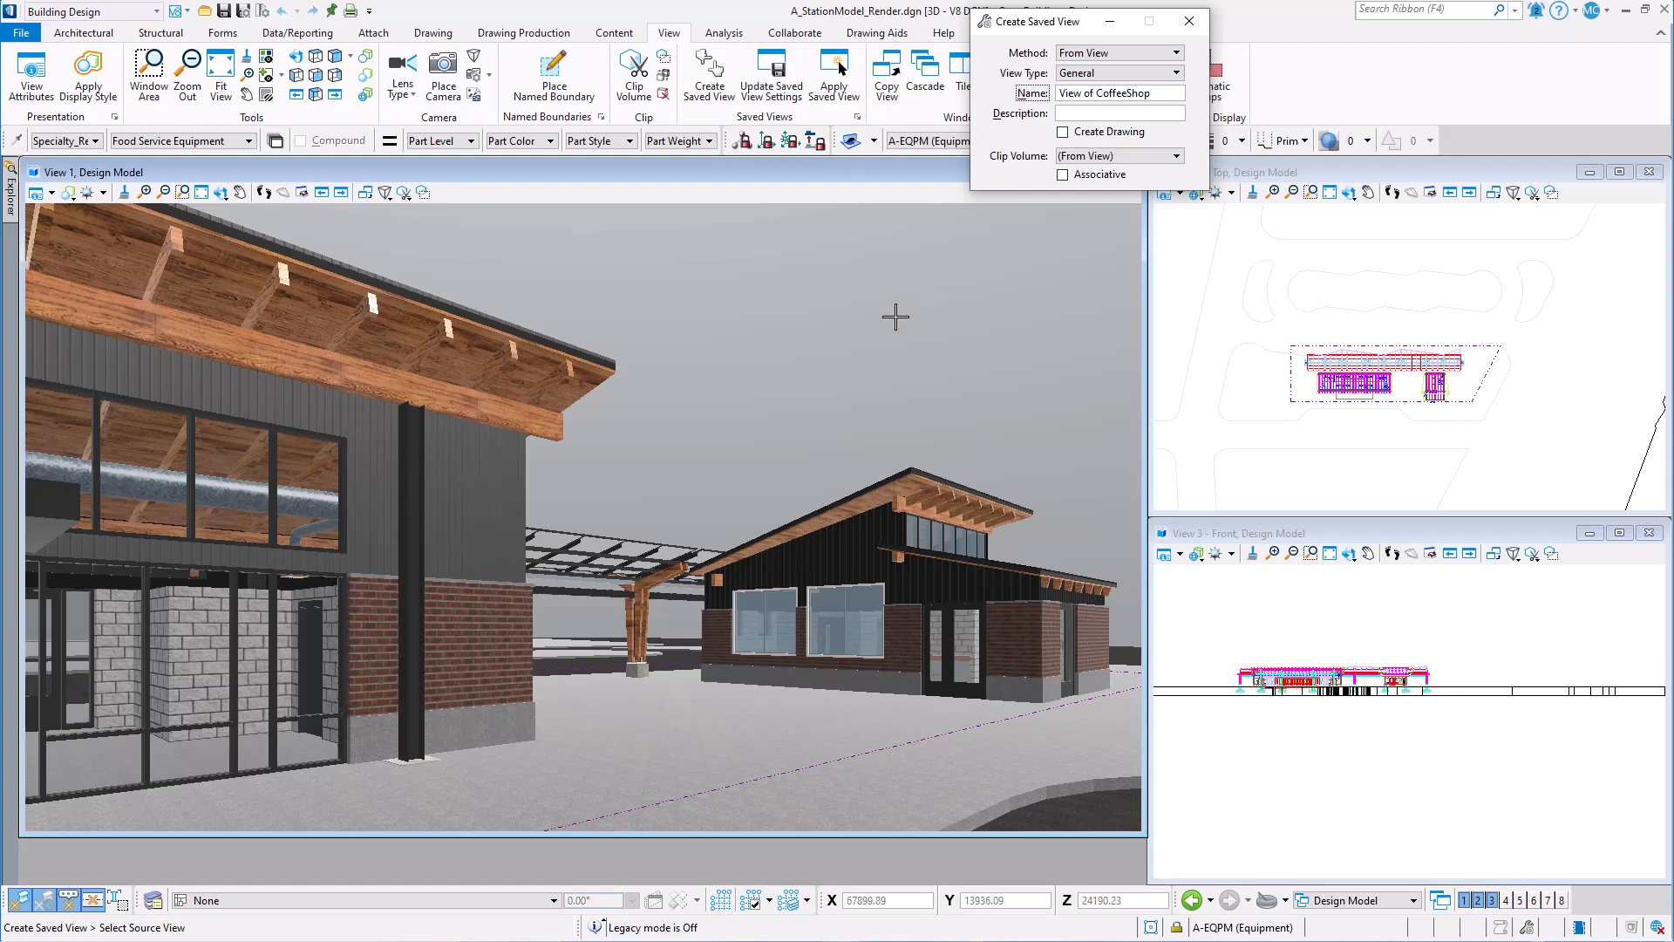